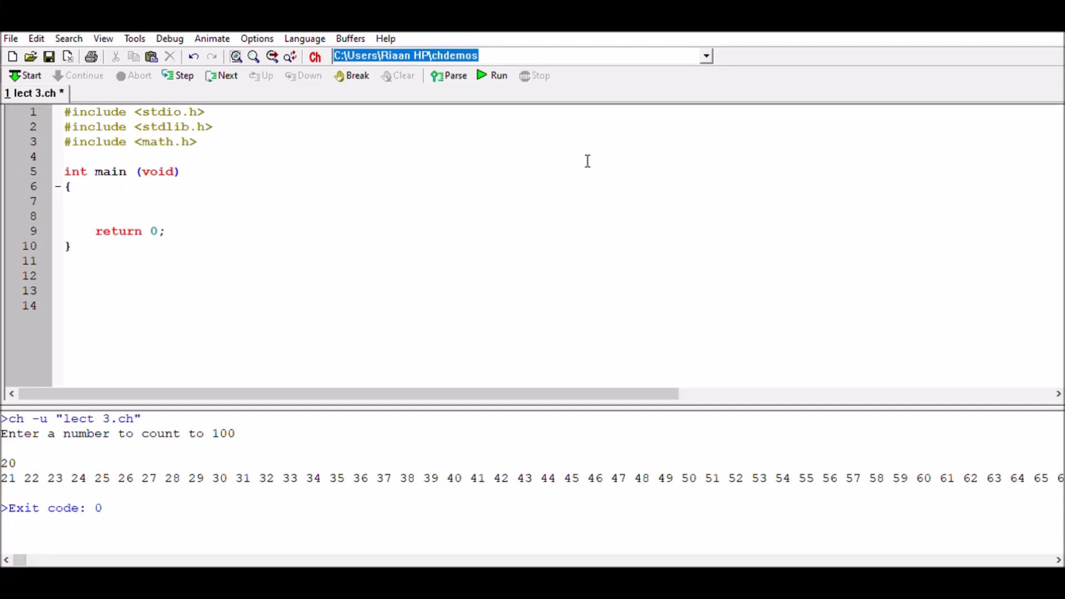
- Place the cursor at the start of main's body in lect 3.ch
click(180, 171)
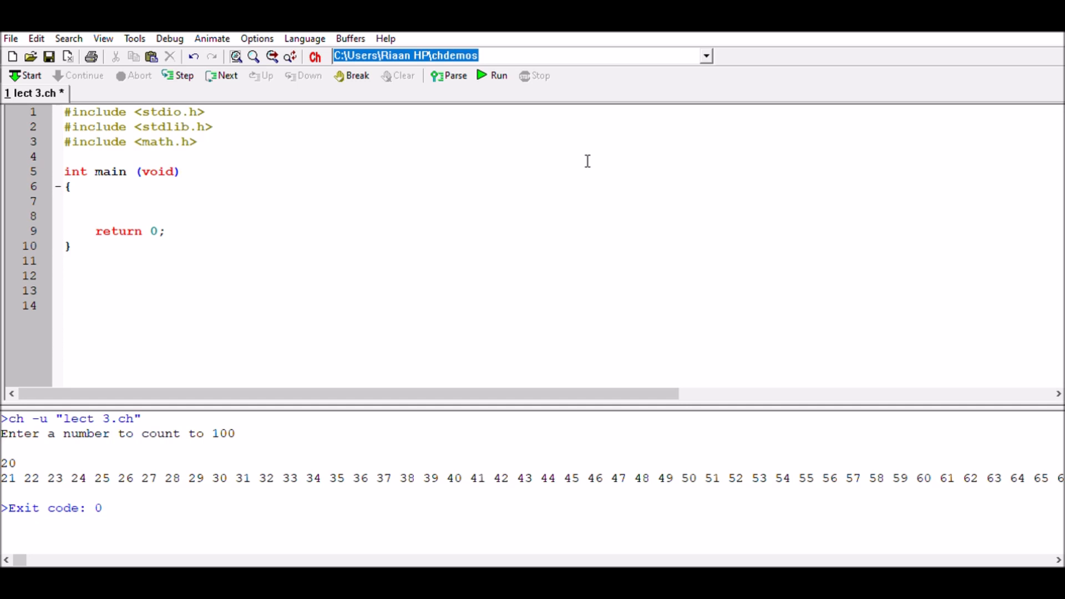
click(180, 171)
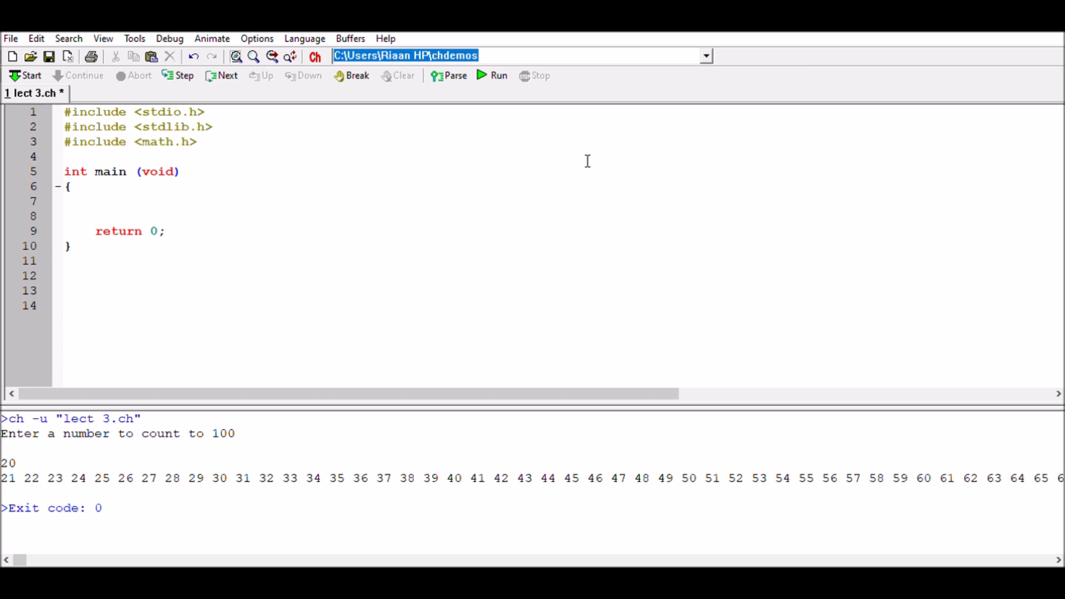
click(179, 171)
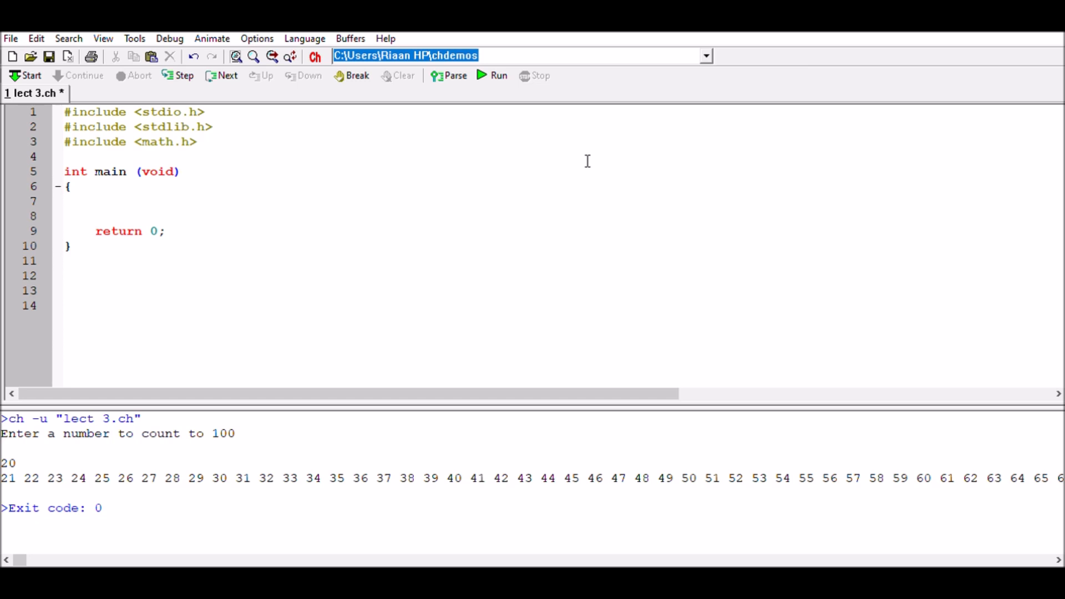
click(178, 171)
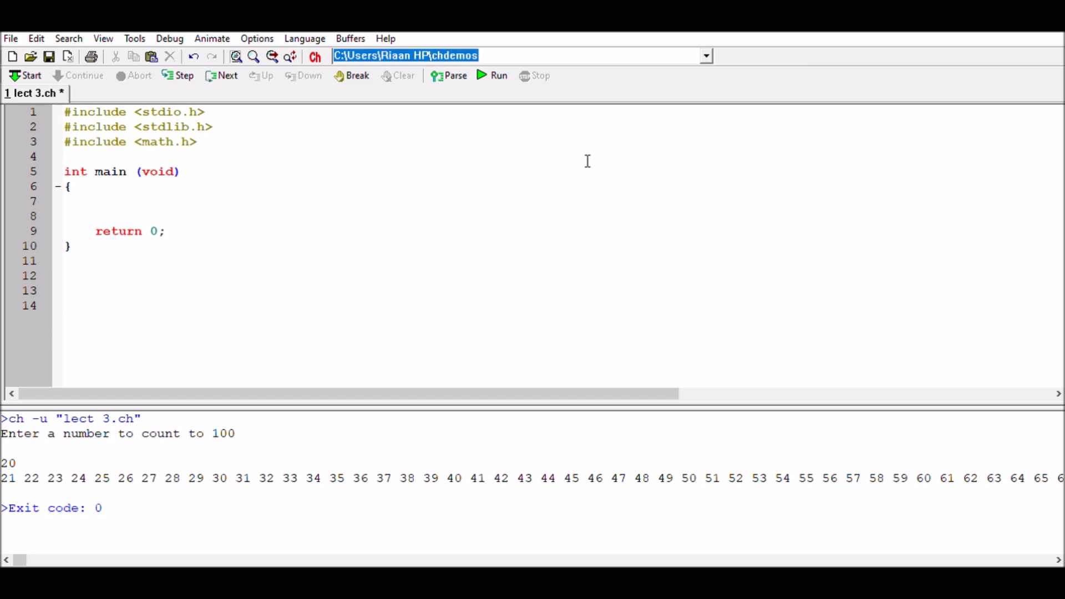
click(180, 170)
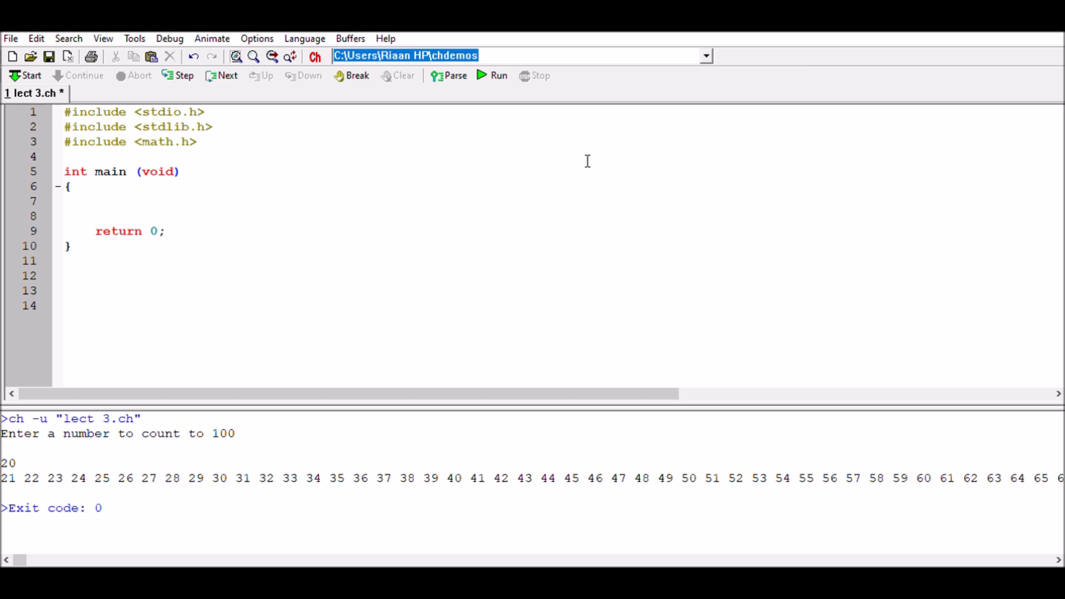
click(179, 171)
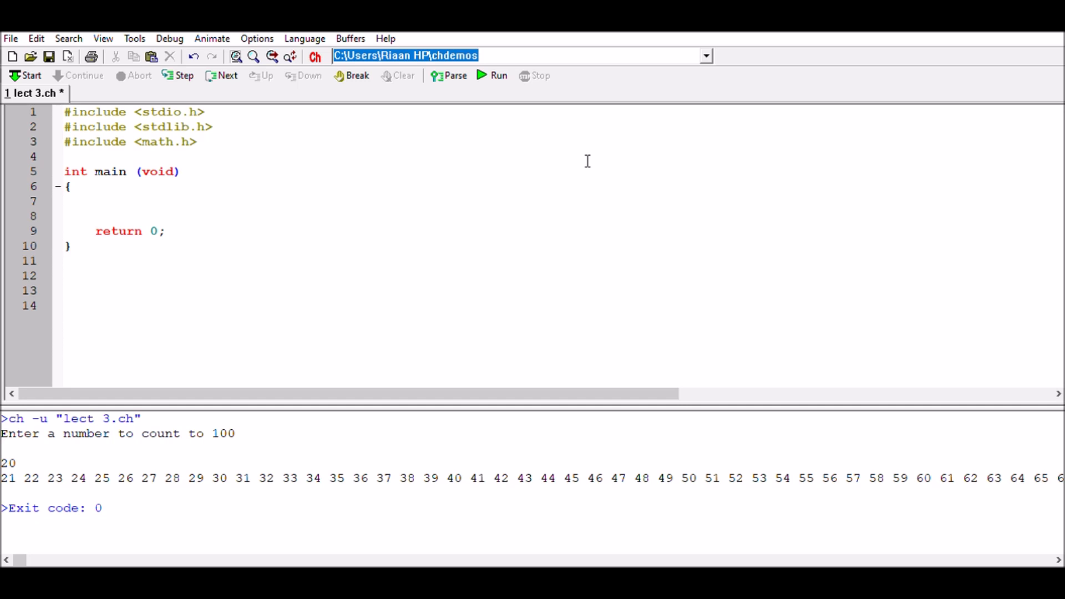
click(179, 171)
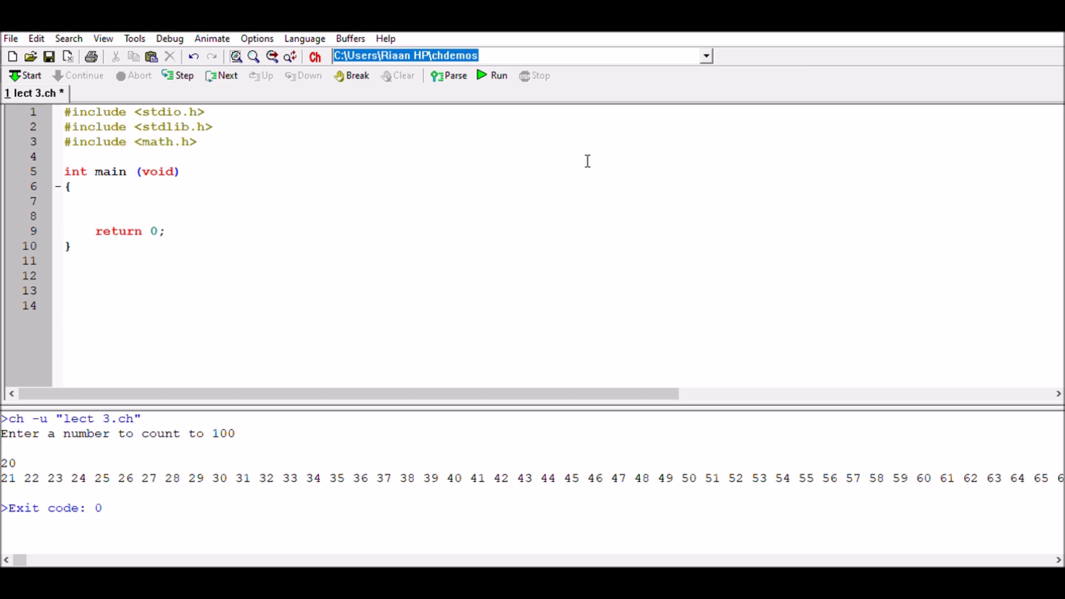
click(180, 171)
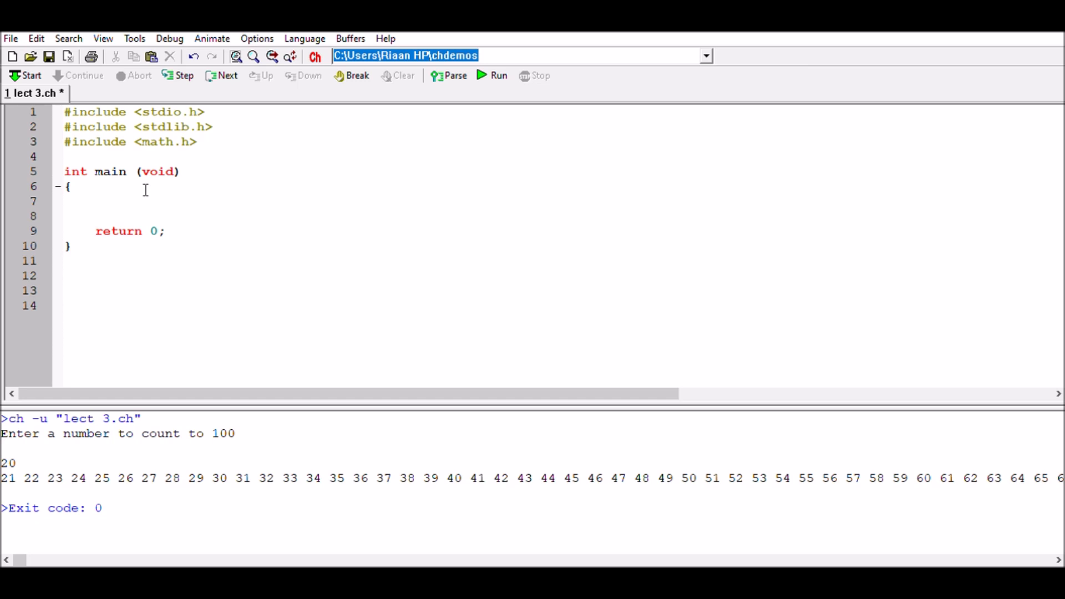
- Declare 'int total = 0, input = 0;' and start new lines below it
text(int t)
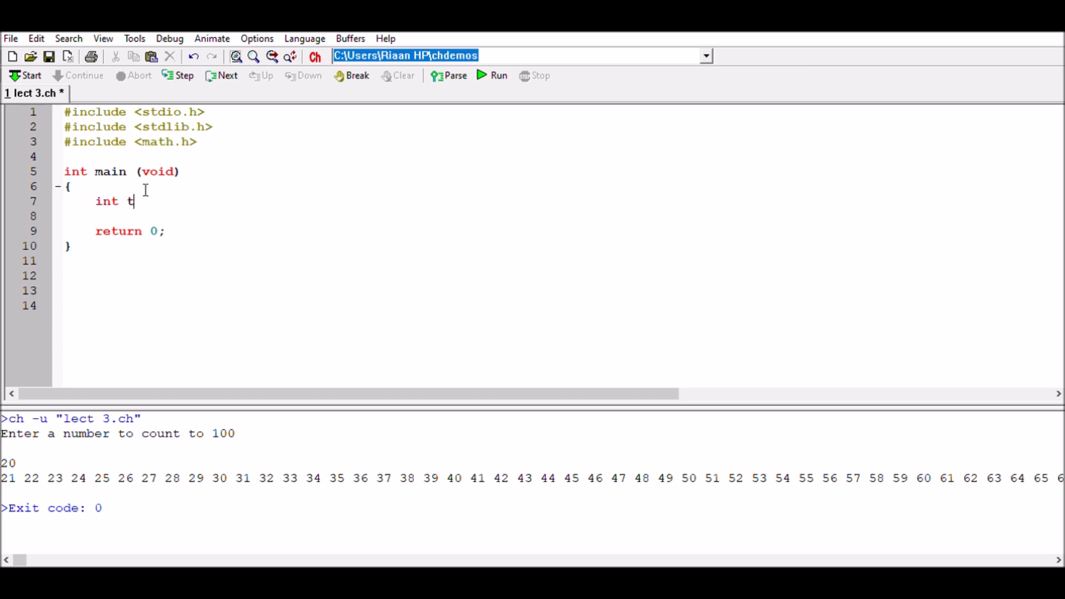
text(otal = 0)
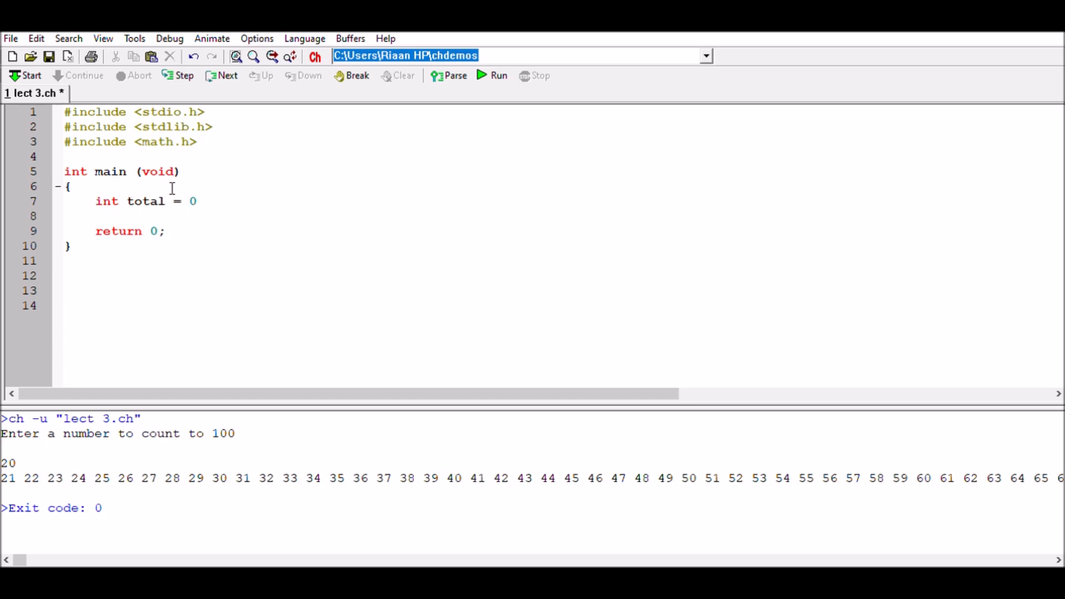
mouse_move(124, 198)
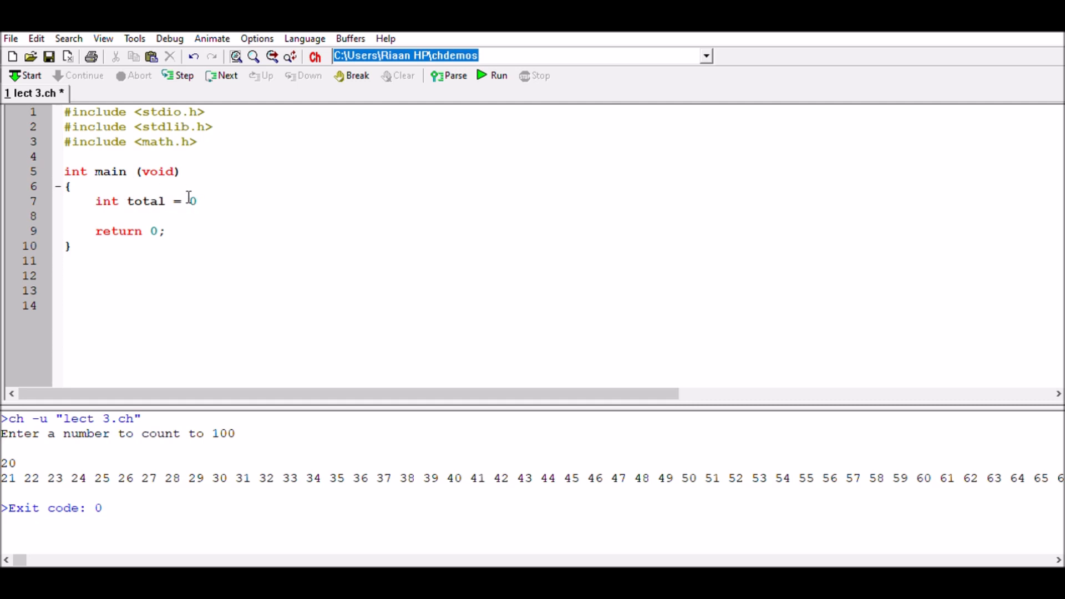
text(, input = 0)
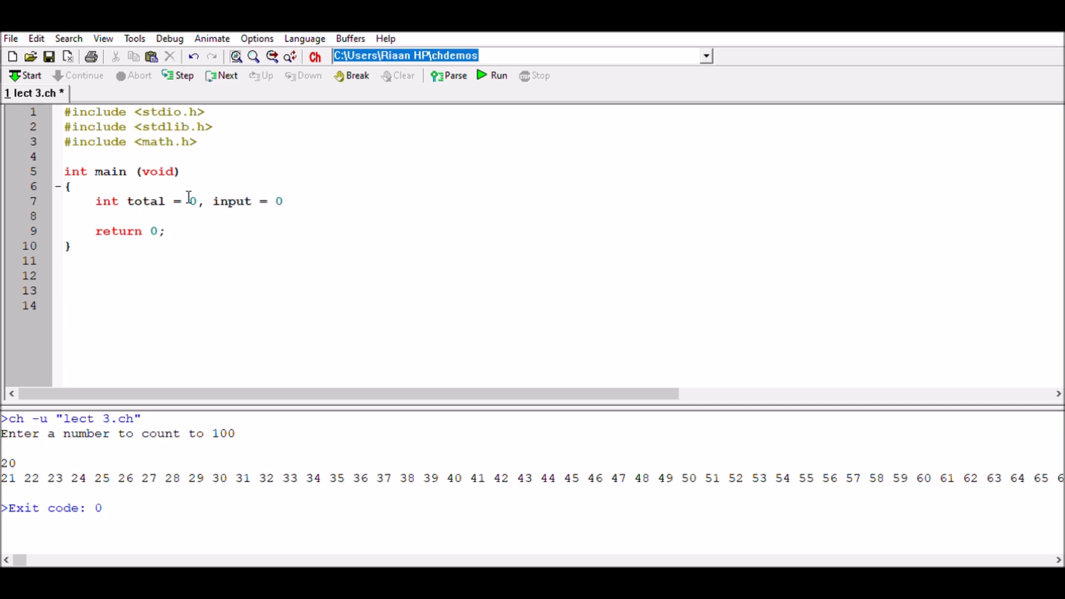
text(;)
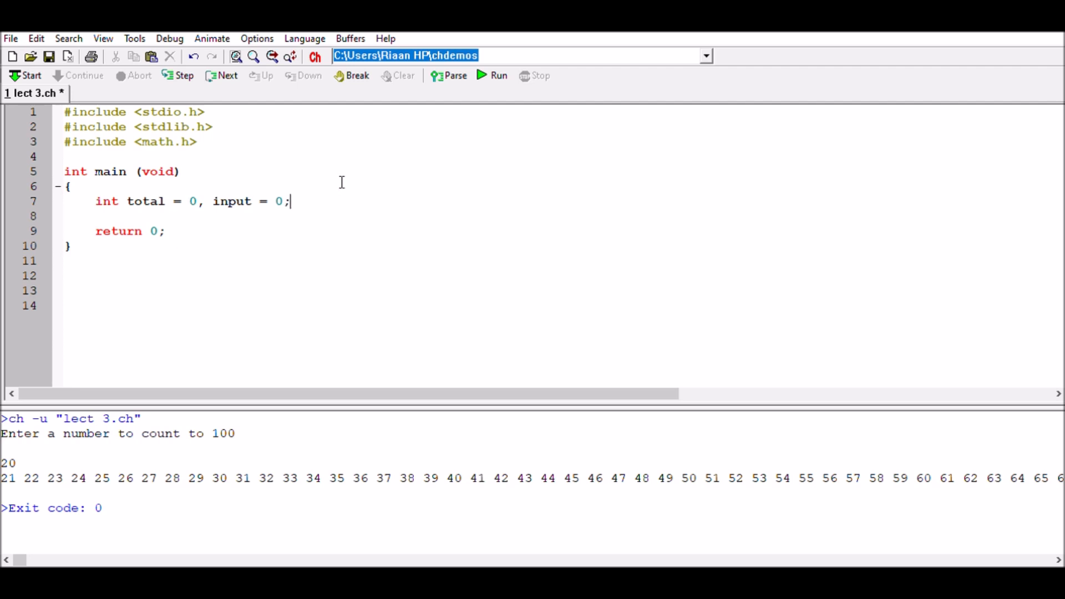
key(Enter)
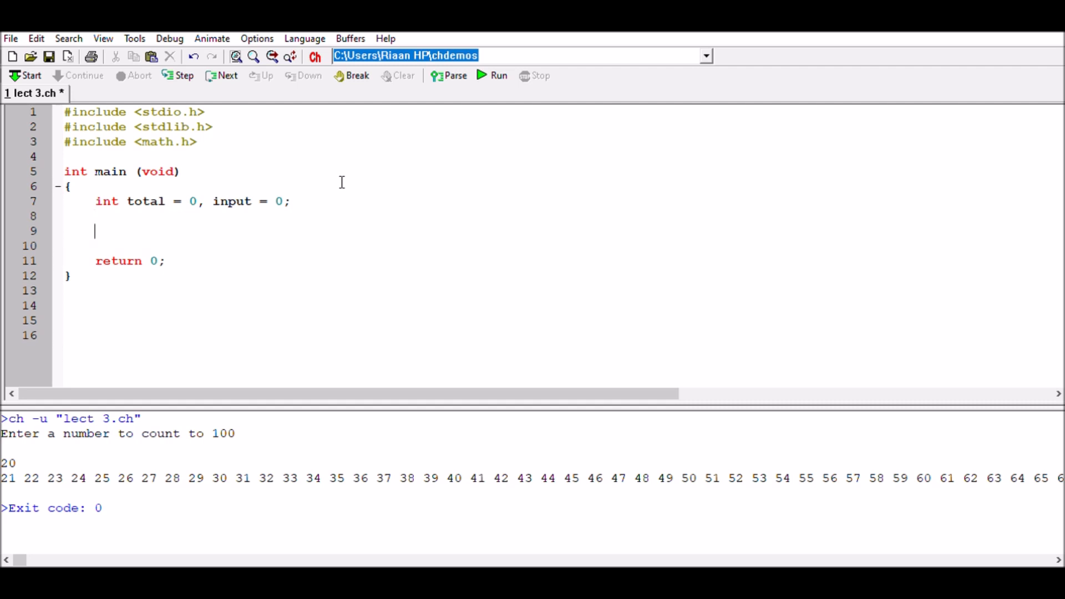
- Begin the printf prompt 'Enter the numbers to be added together.' fixing a typo after 'together'
text(printf (")
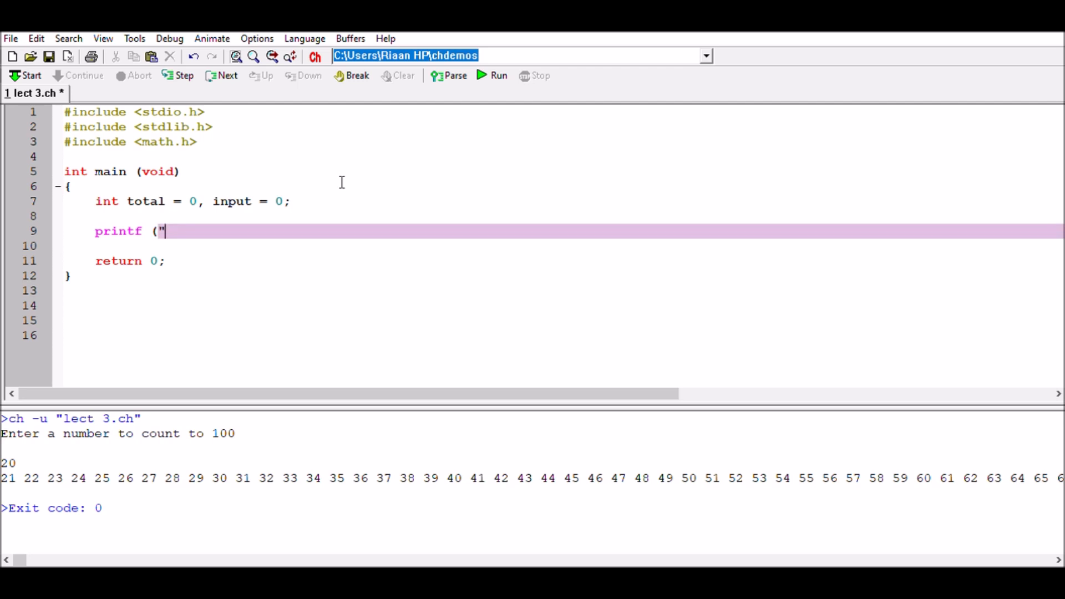
text(Enter)
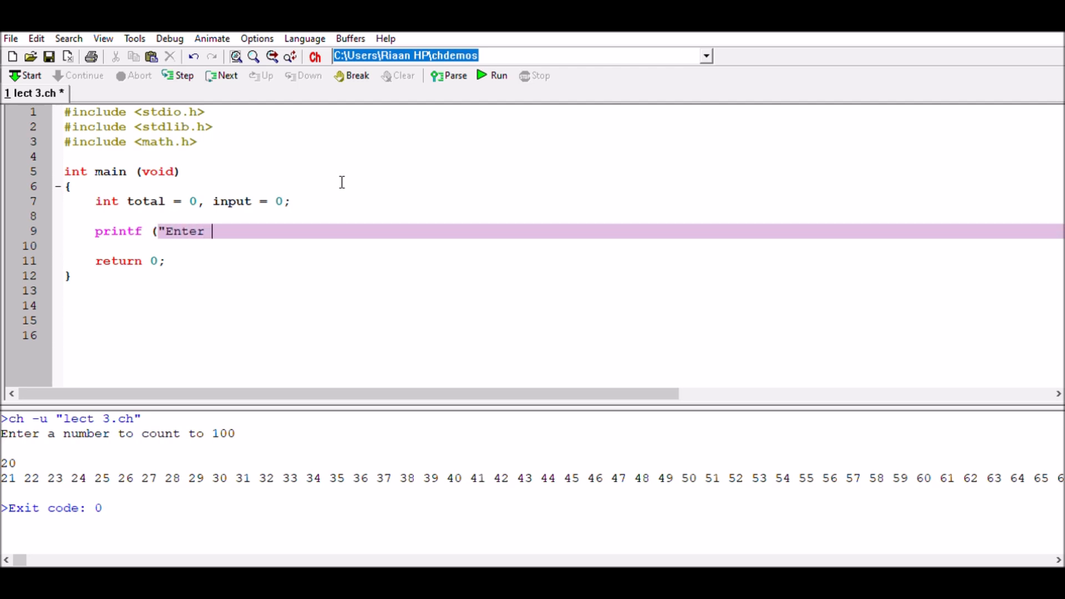
text(the numbers)
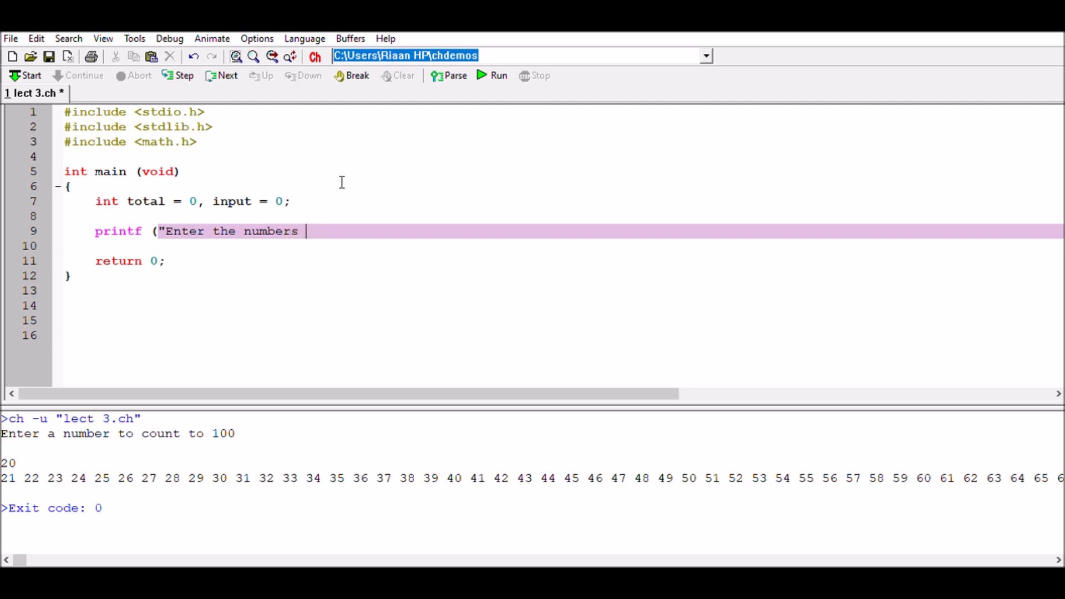
text(to be added)
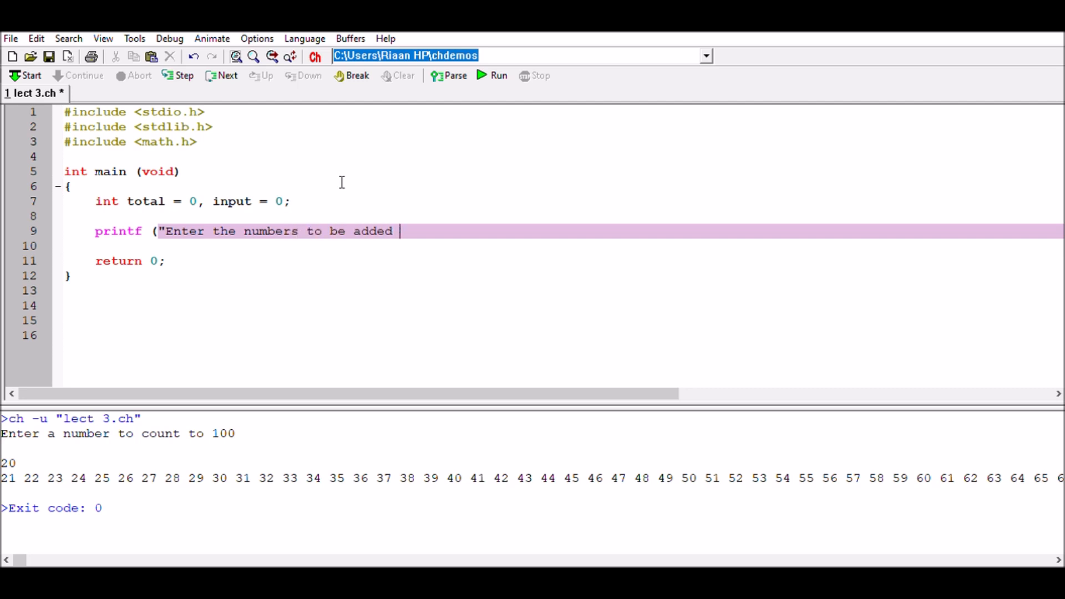
text(together)
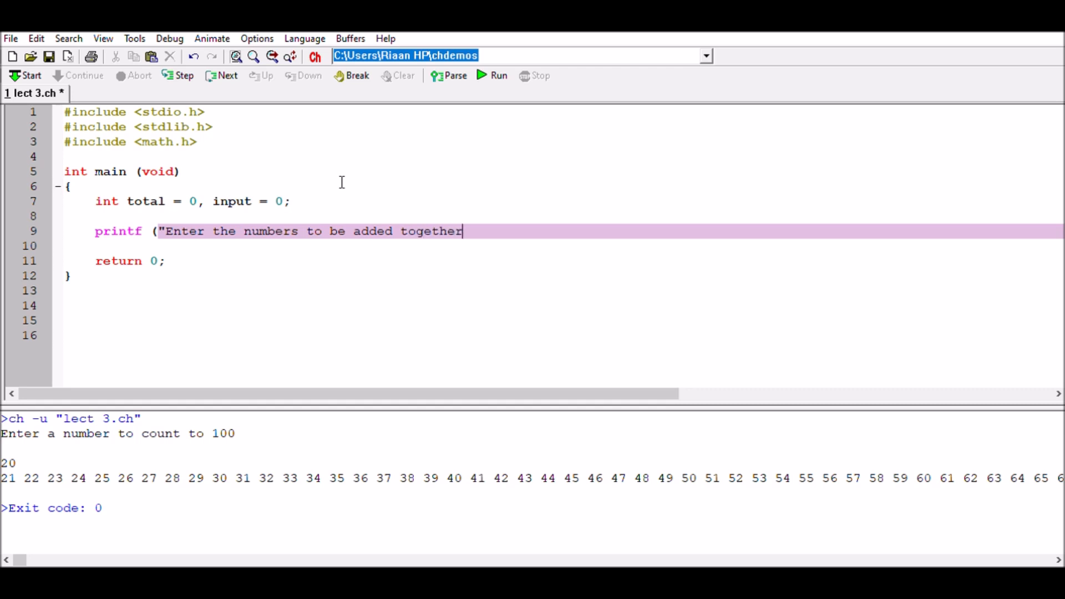
text(")1)
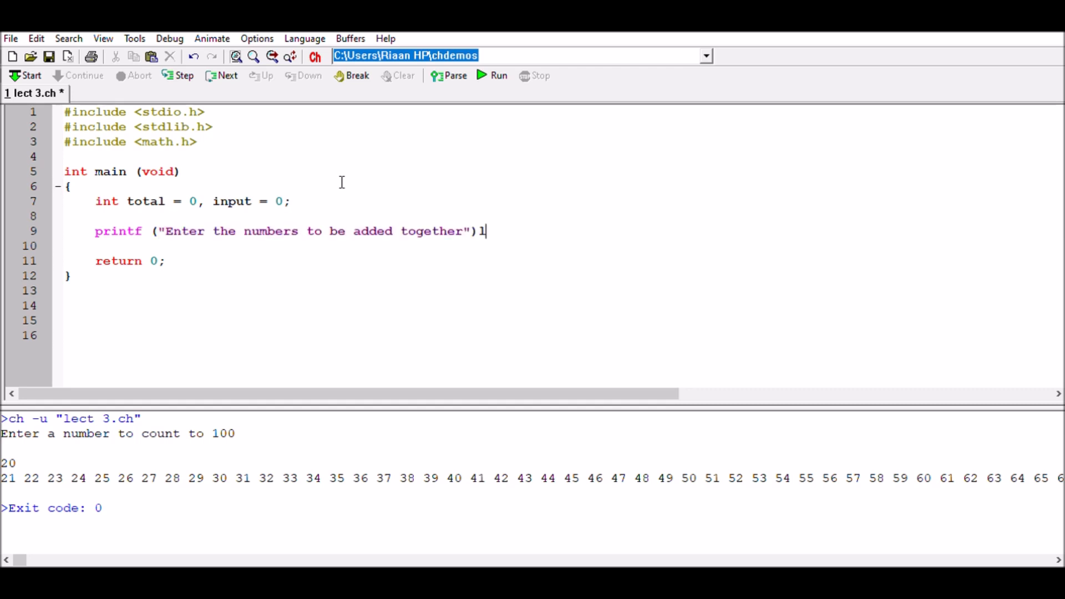
key(Backspace)
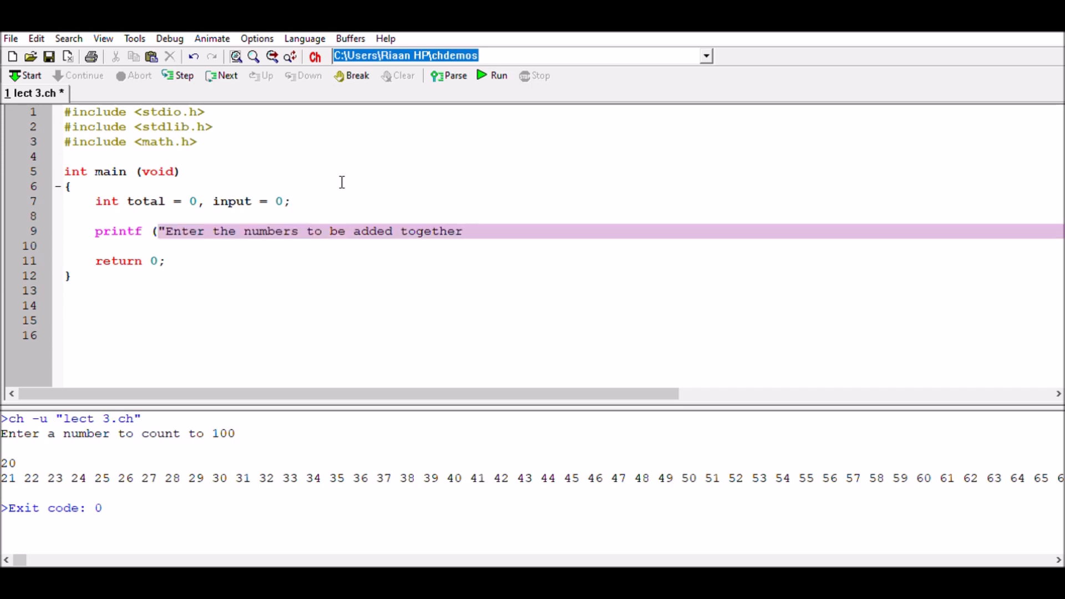
text(.)
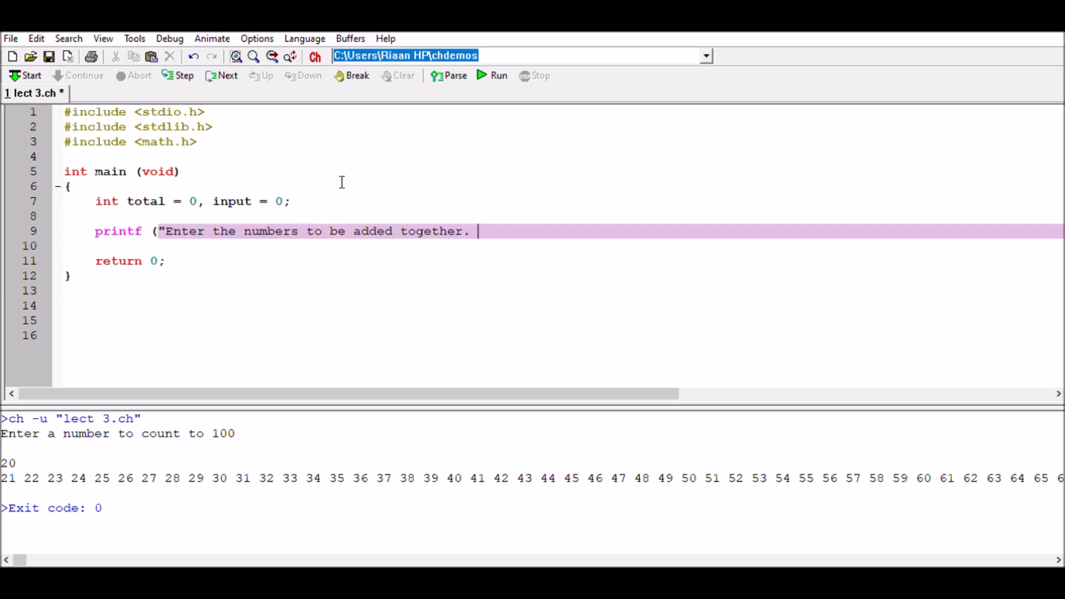
- Finish the prompt with '0 to exit', two newlines, and close the printf statement
text(0 to ed)
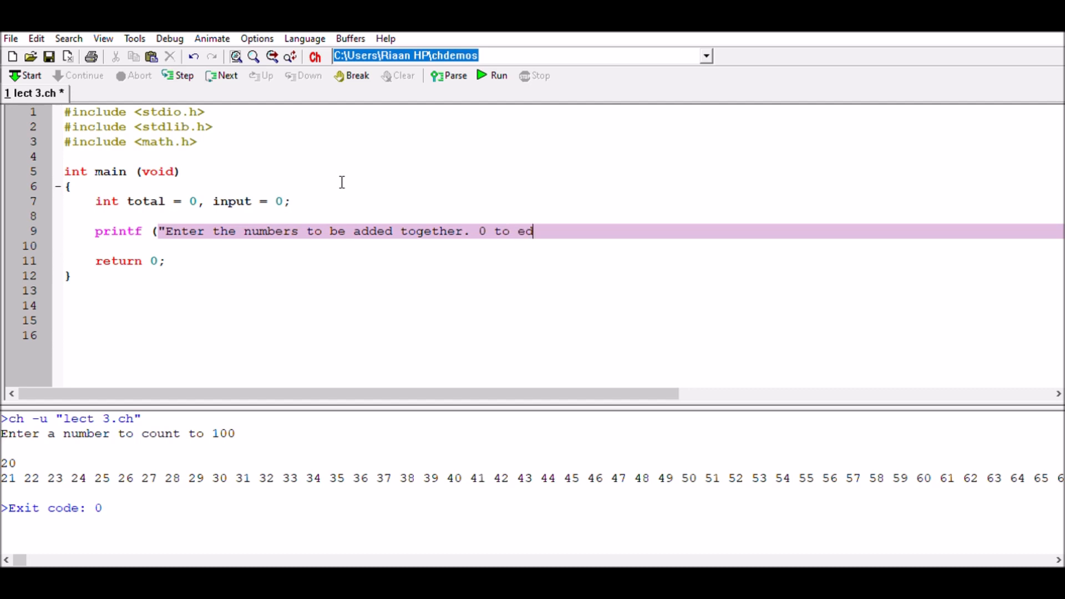
text(xit)
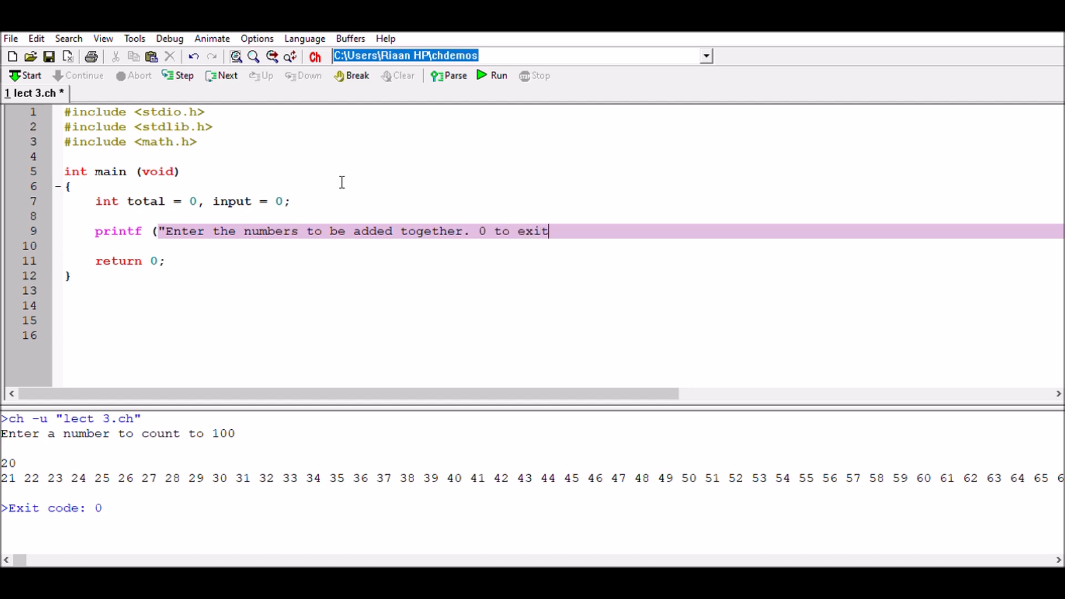
text(\n\n)
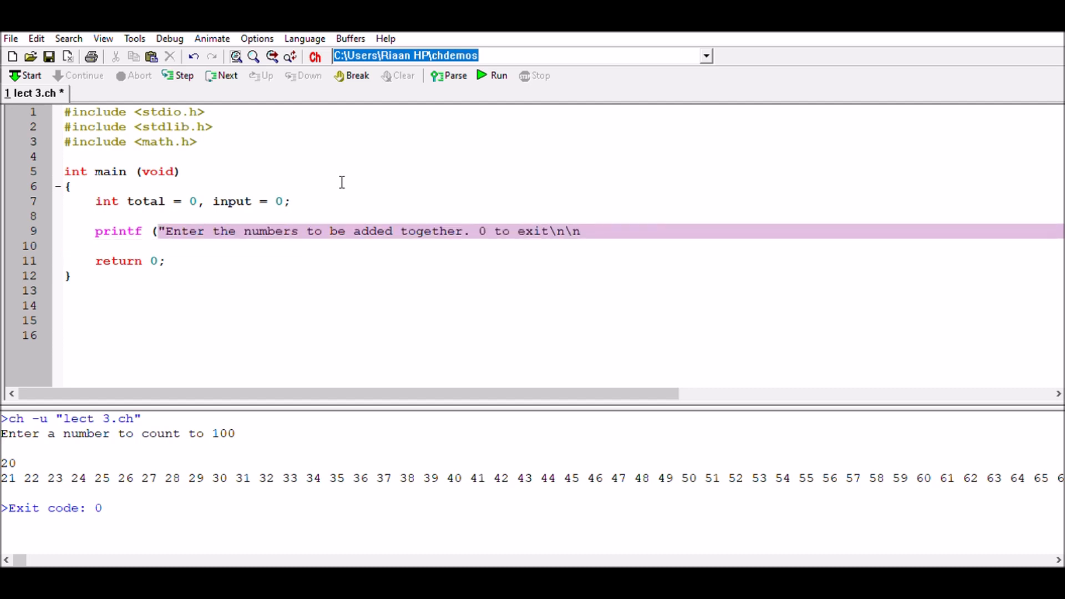
text(number)
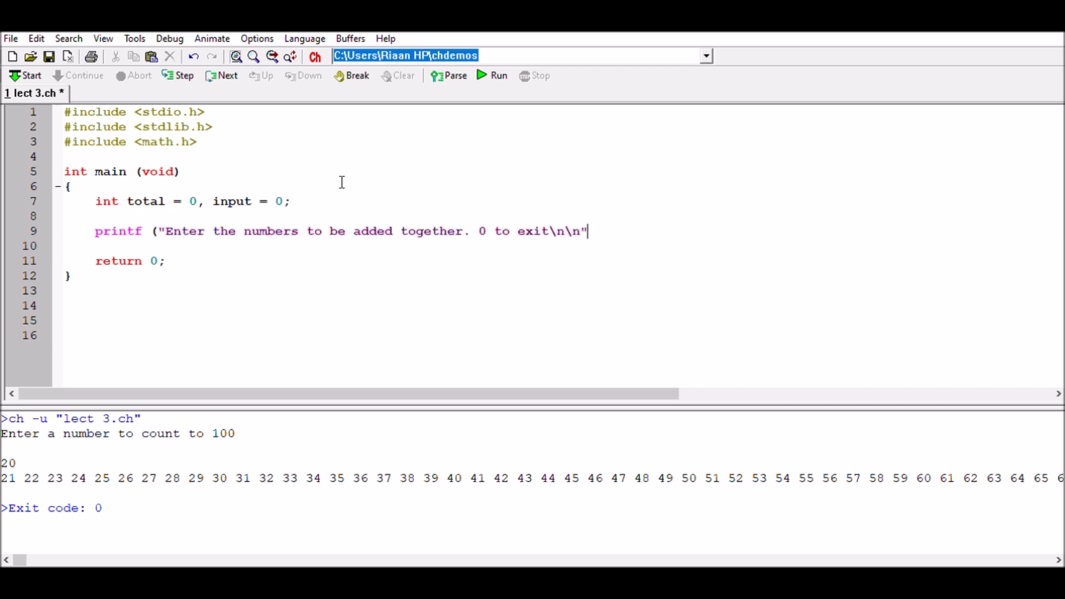
text())
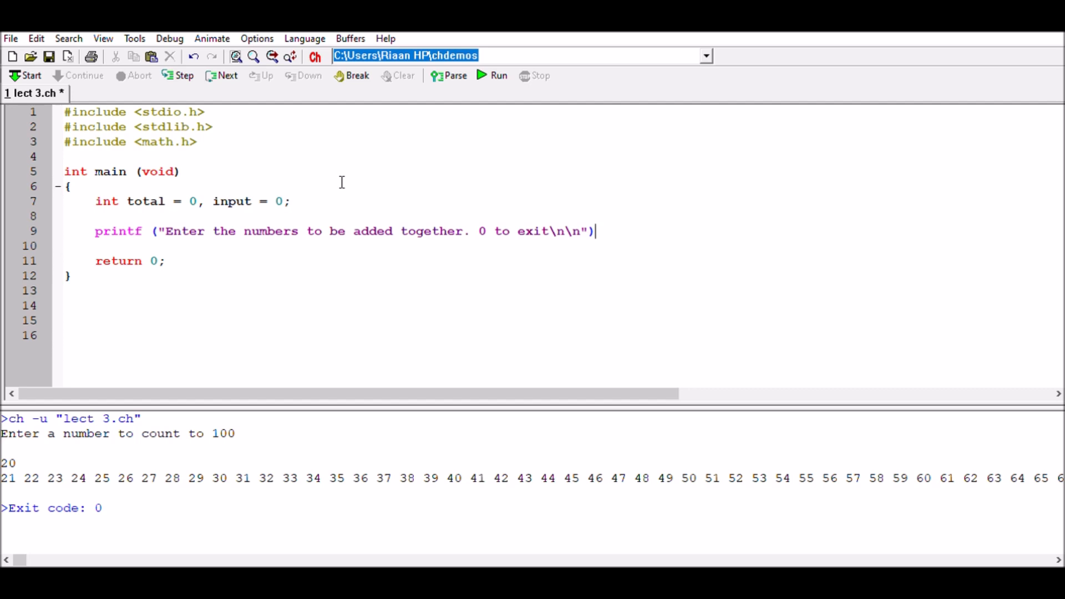
text(;)
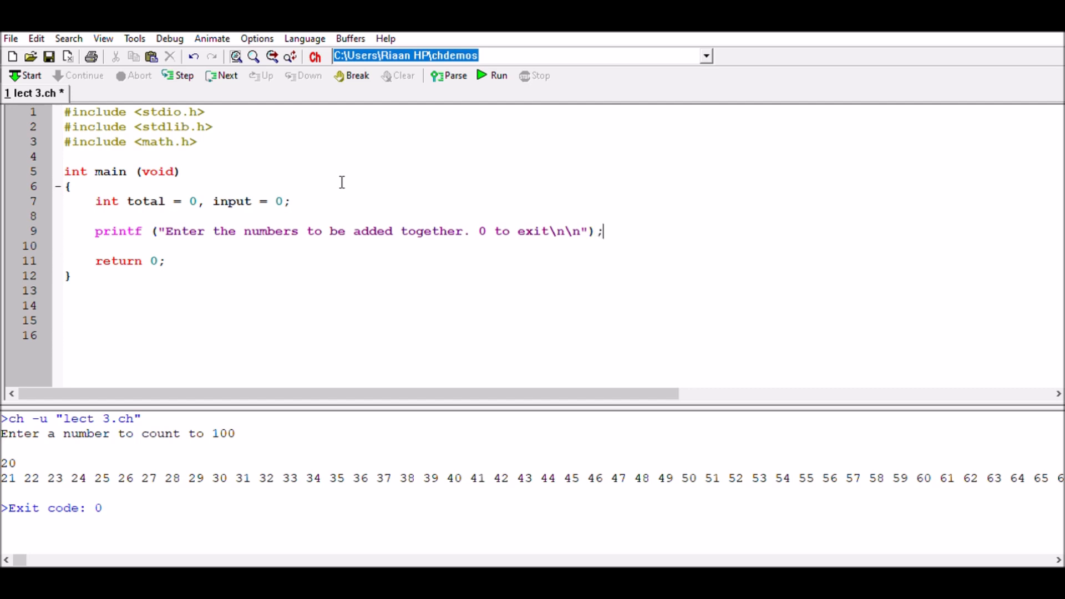
- Run the program to see the numbers prompt, then return to the end of the prompt line
click(492, 75)
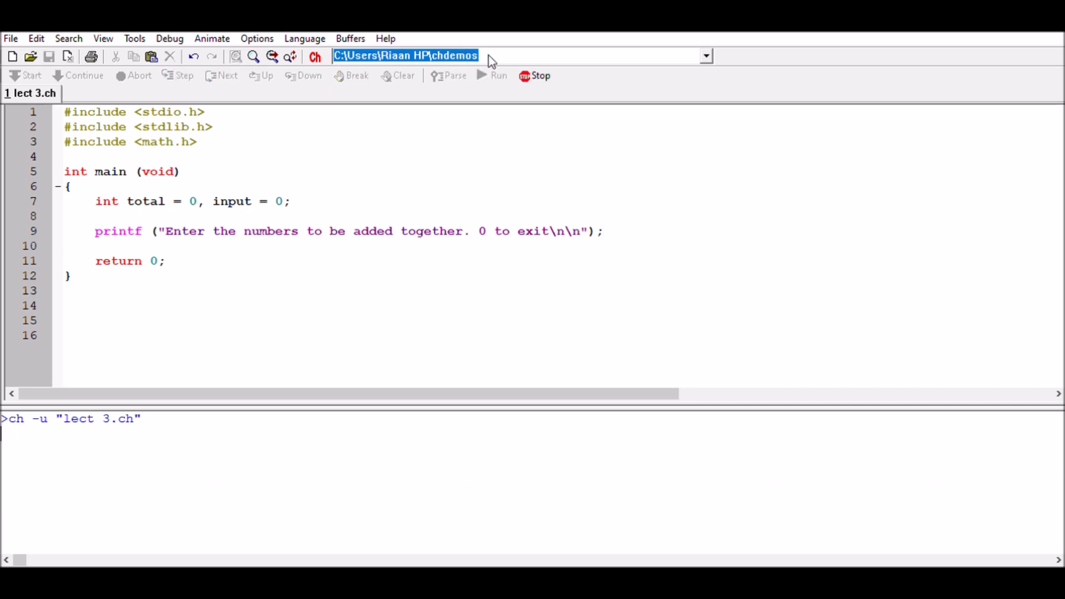
click(490, 75)
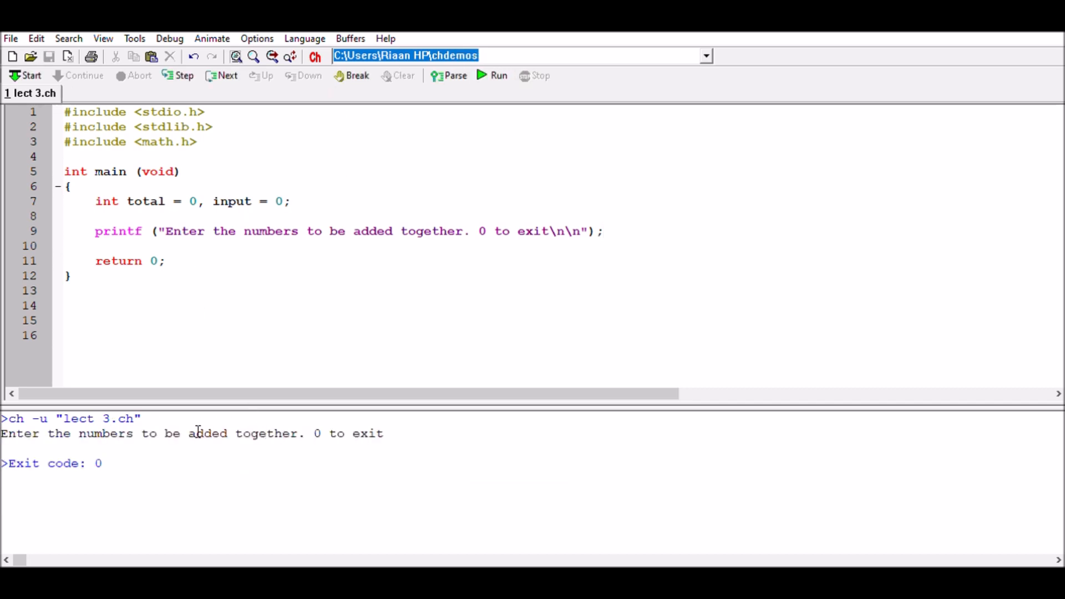
mouse_move(408, 428)
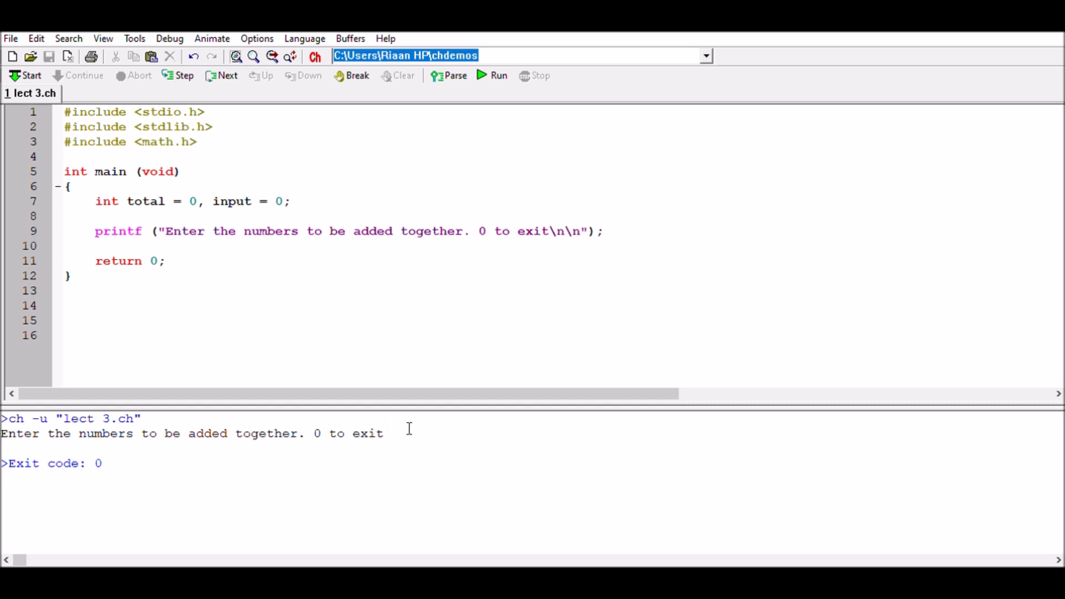
click(605, 231)
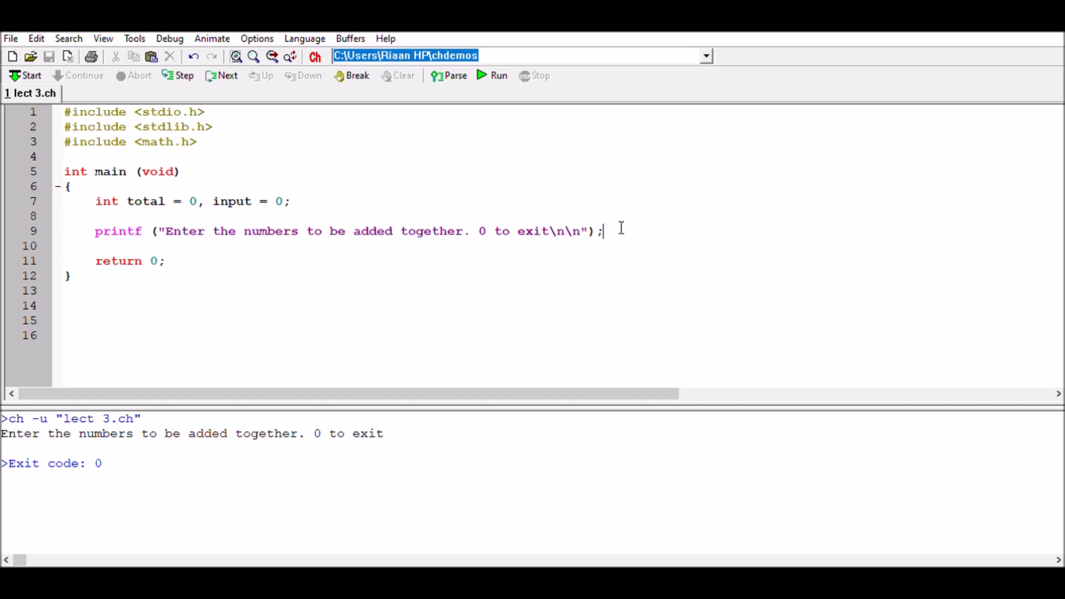
- Start a 'while (input != 0) {' loop below the prompt statement
key(Enter)
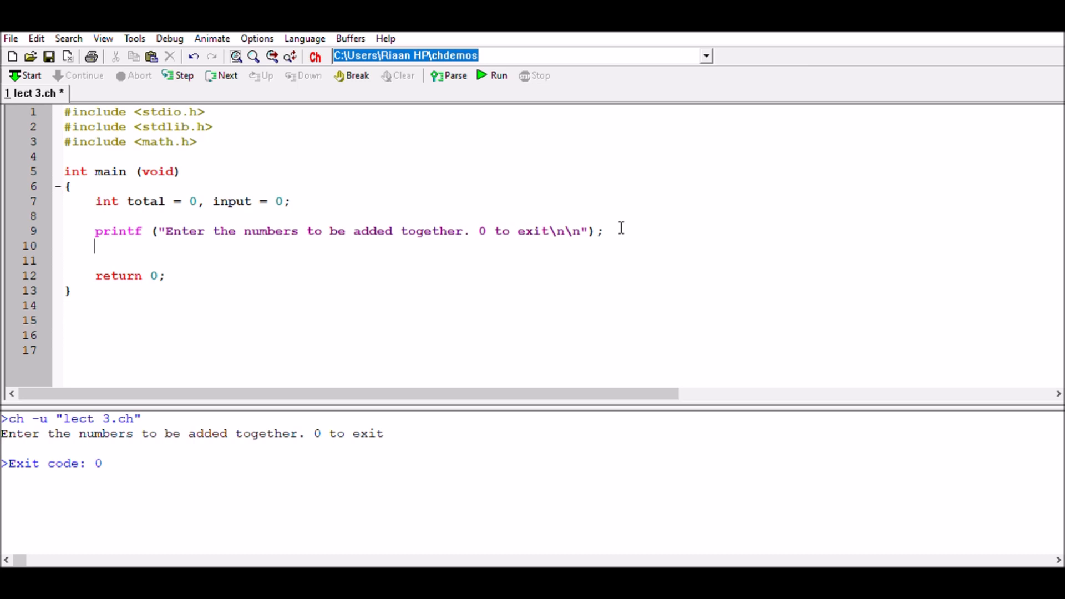
text(while)
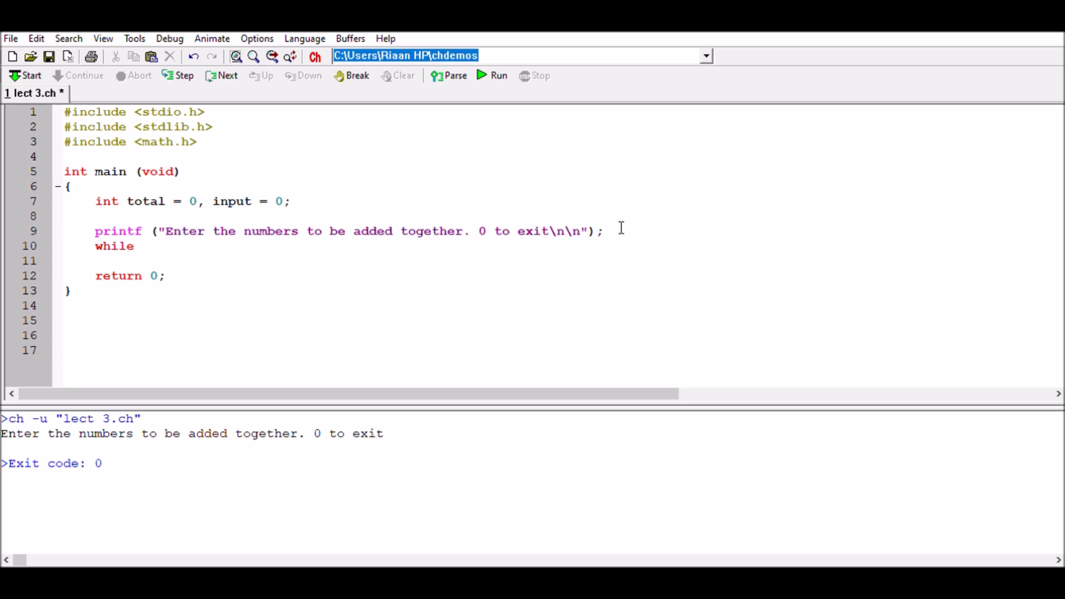
text((i)
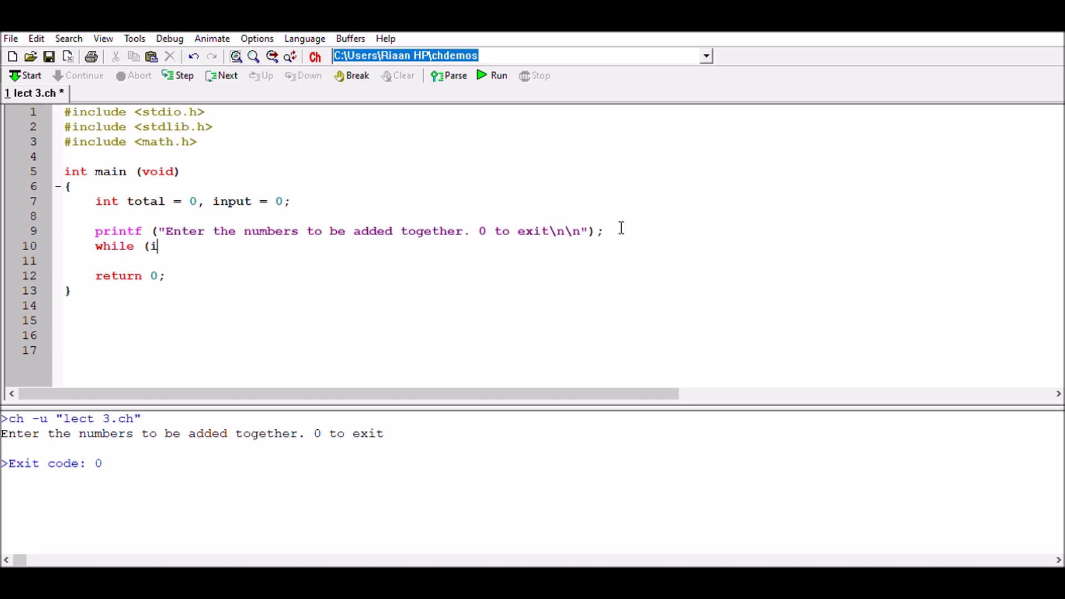
text(nput)
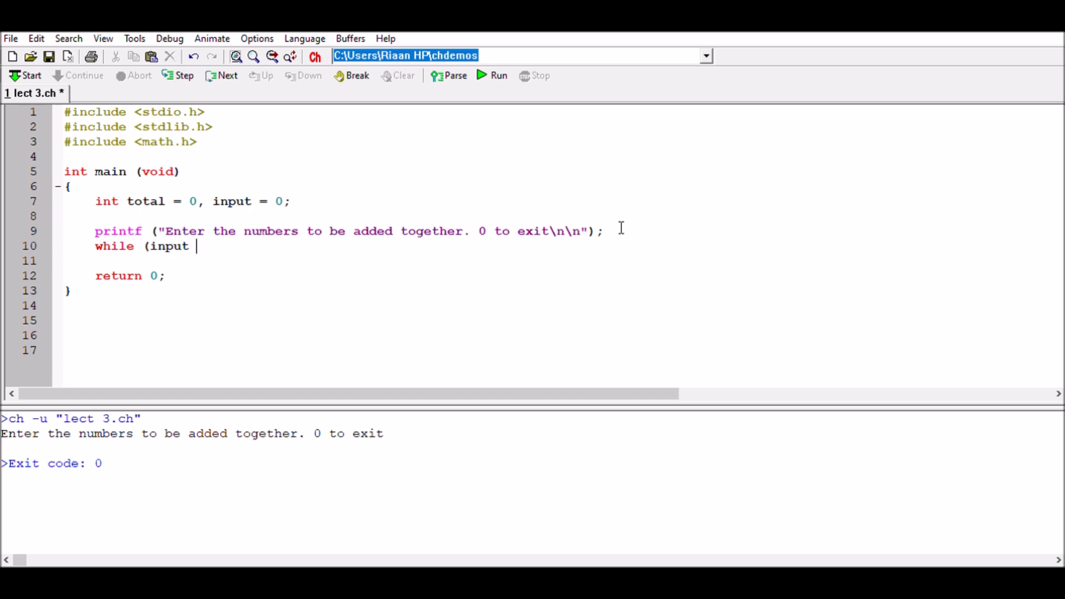
text(!=)
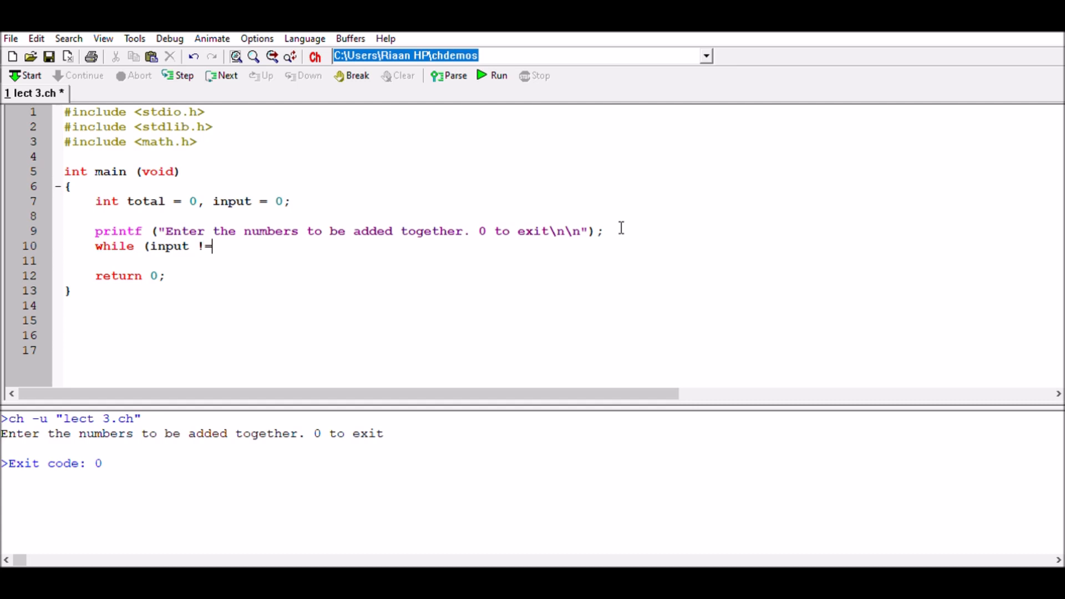
text(0))
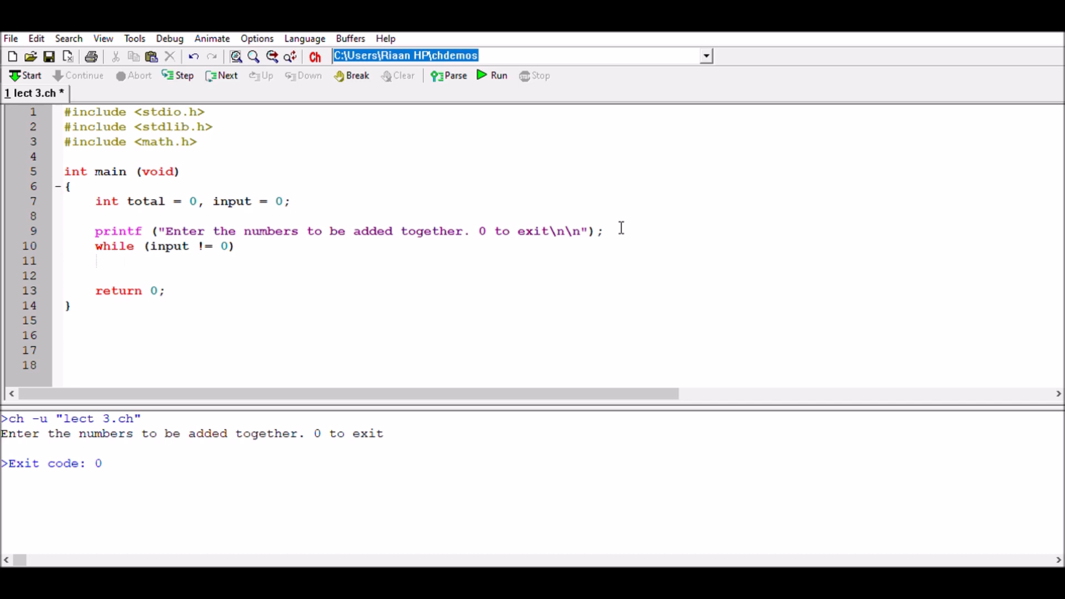
text({)
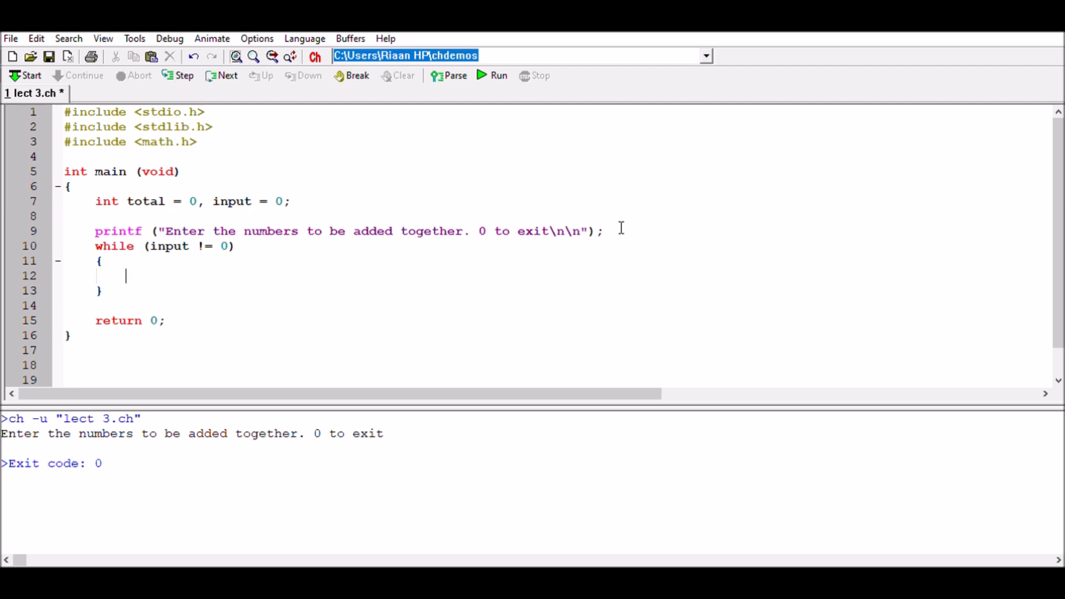
- Read each number inside the loop with 'scanf ("%d", &input);'
text(scan)
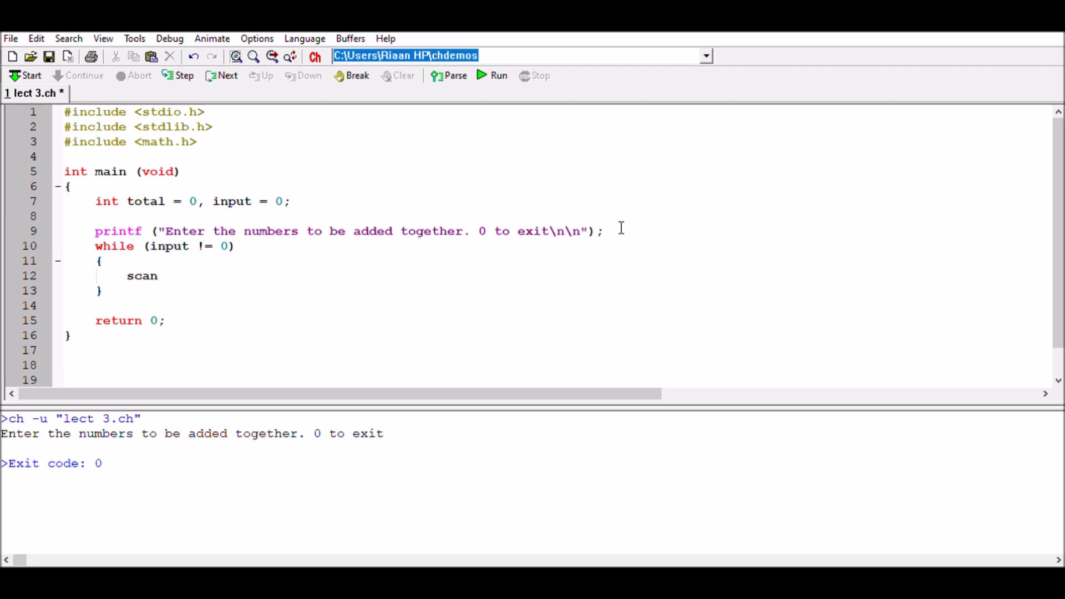
text(f ()
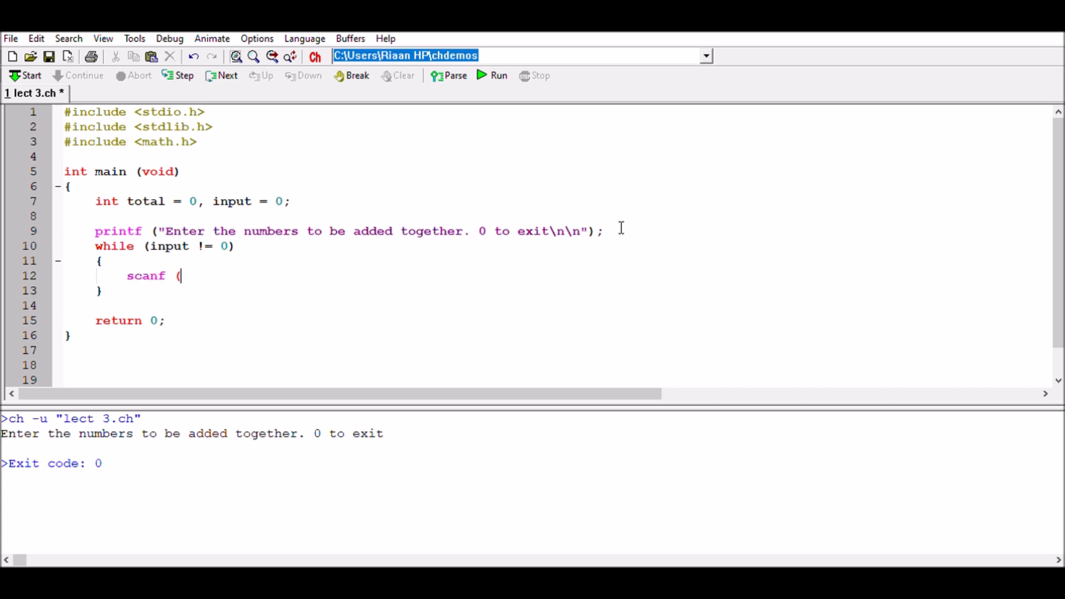
text("%)
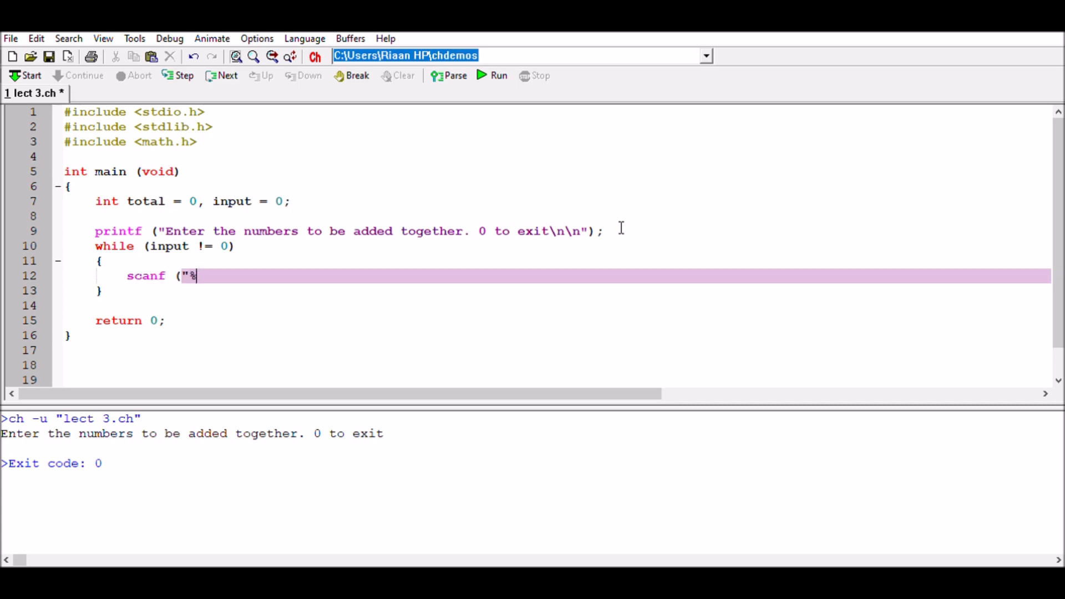
text(d)
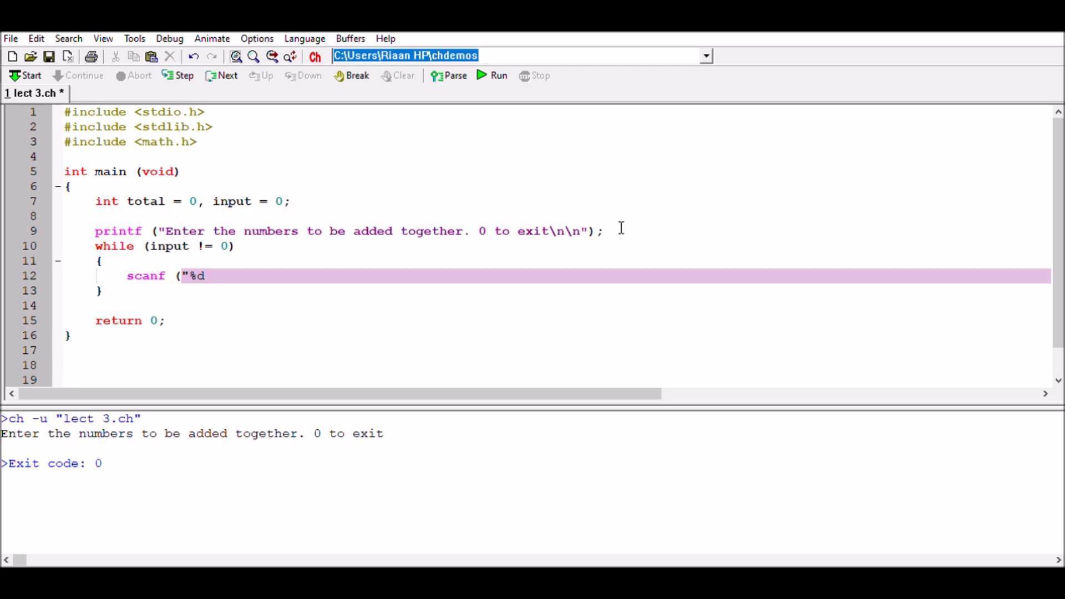
text(",)
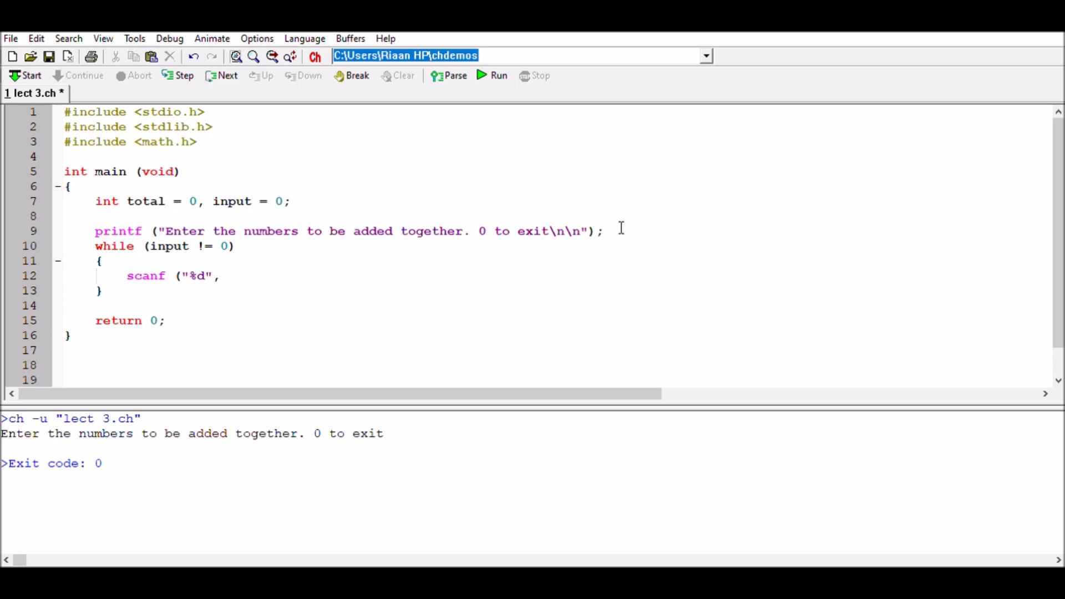
text(&input)
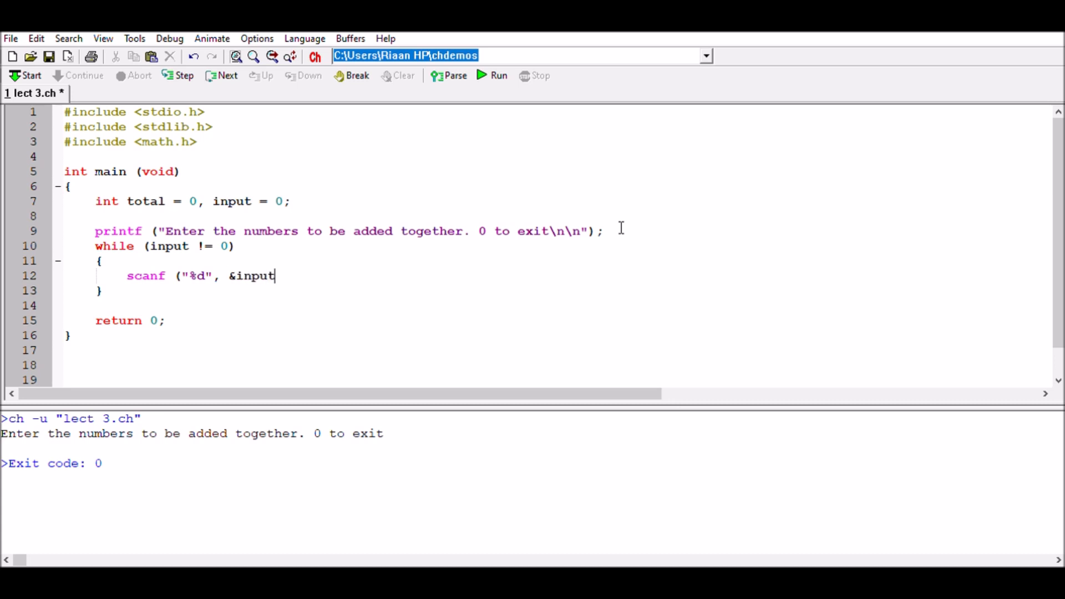
text();)
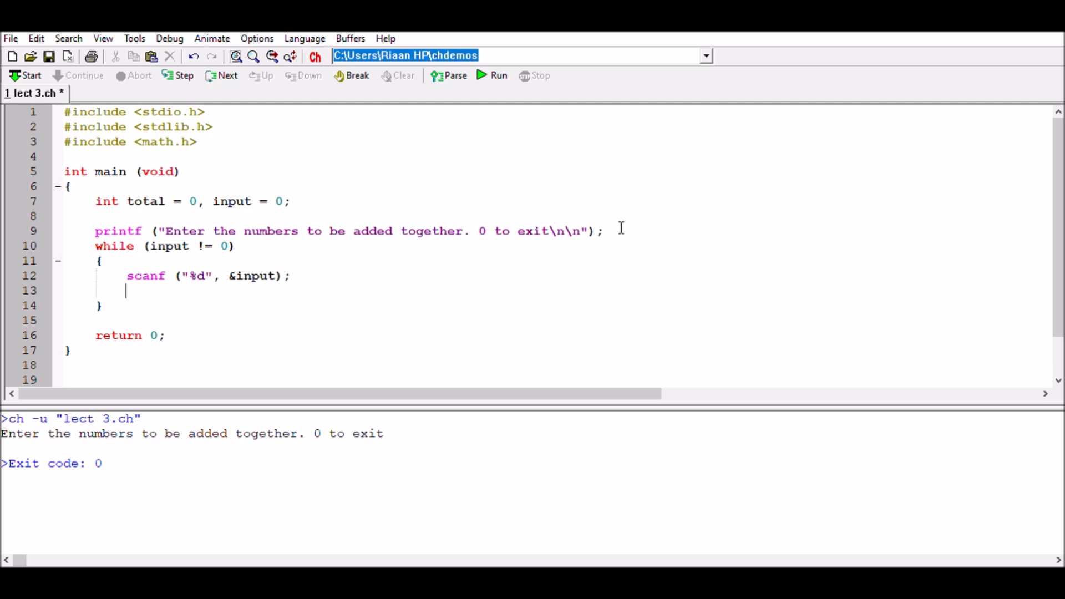
- Accumulate the sum with 'total = total + input;'
text(total)
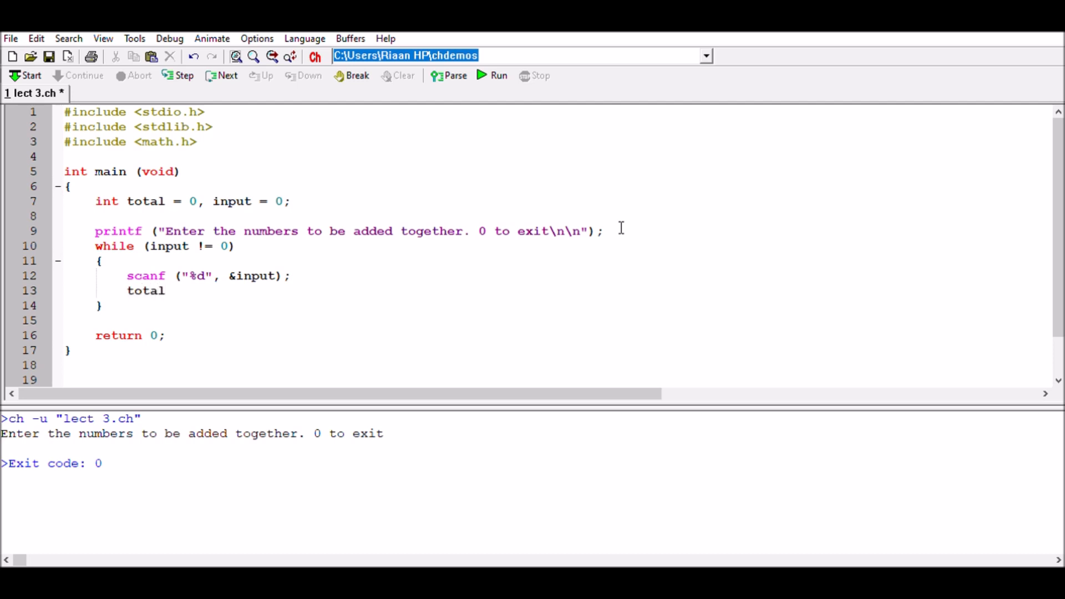
text(= total +)
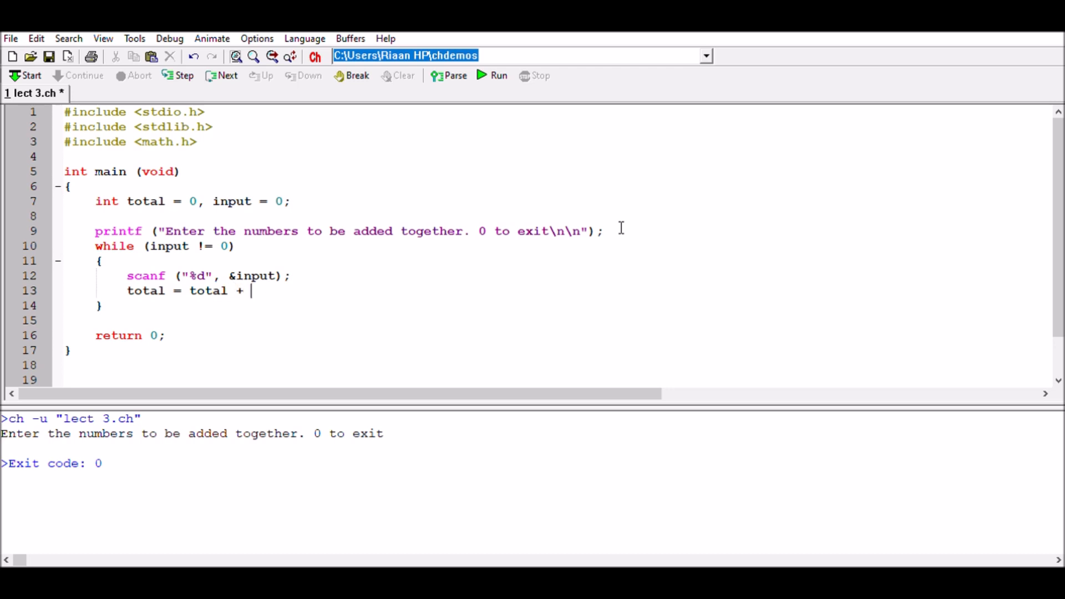
text(input)
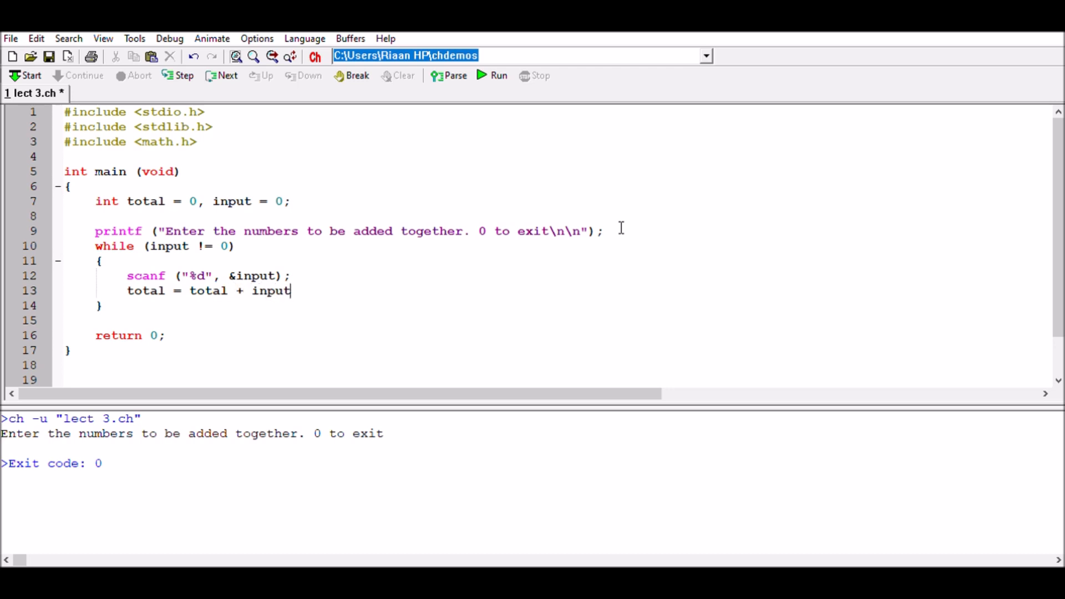
text(;)
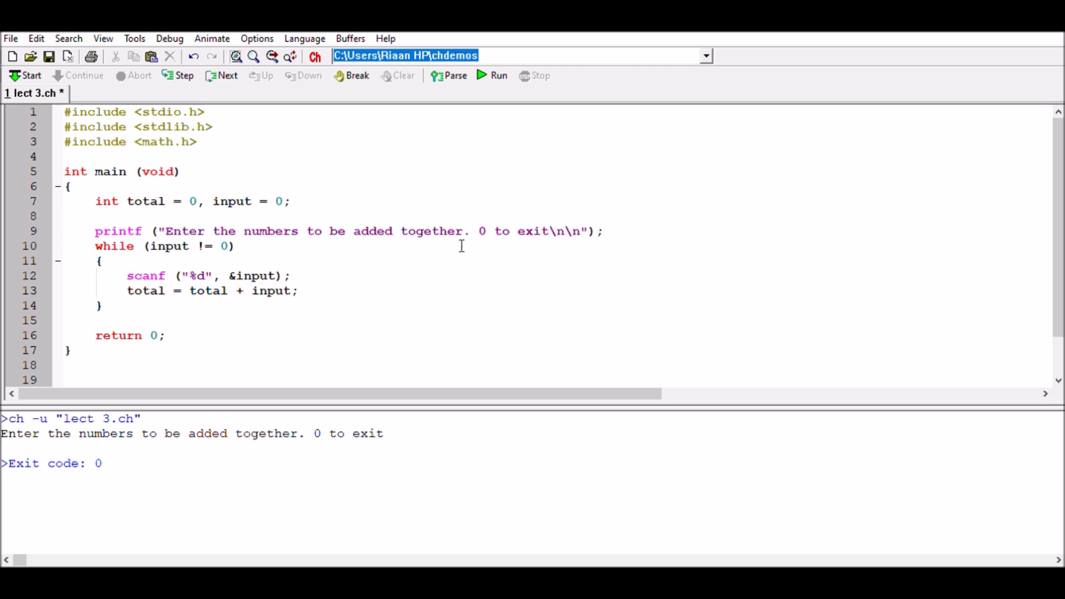
mouse_move(144, 171)
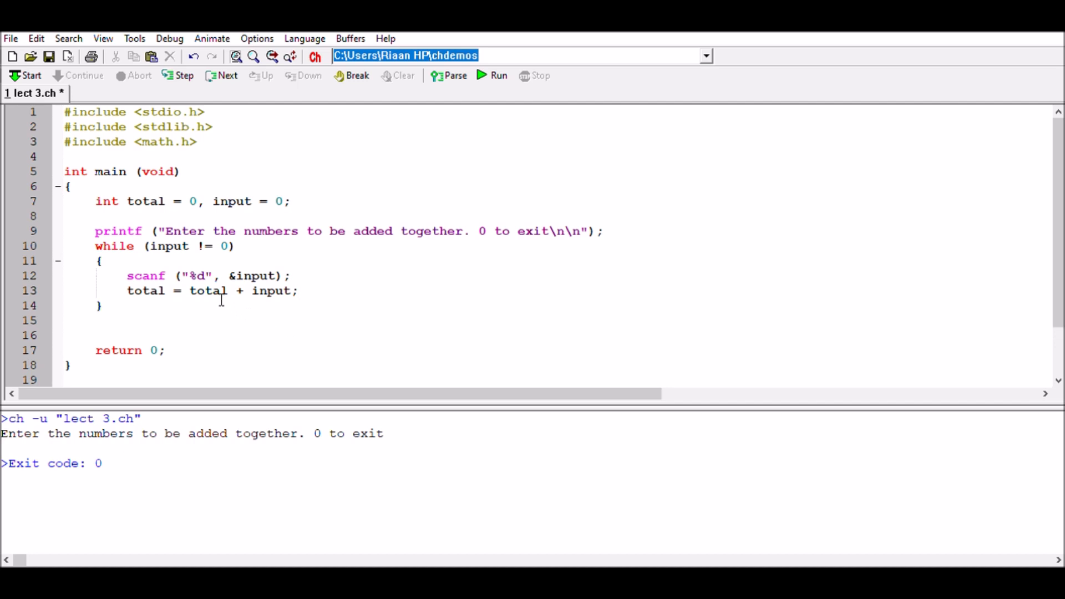
- Write printf("The total of the numbers added together is: %d\n\n", total); after the loop
text(p)
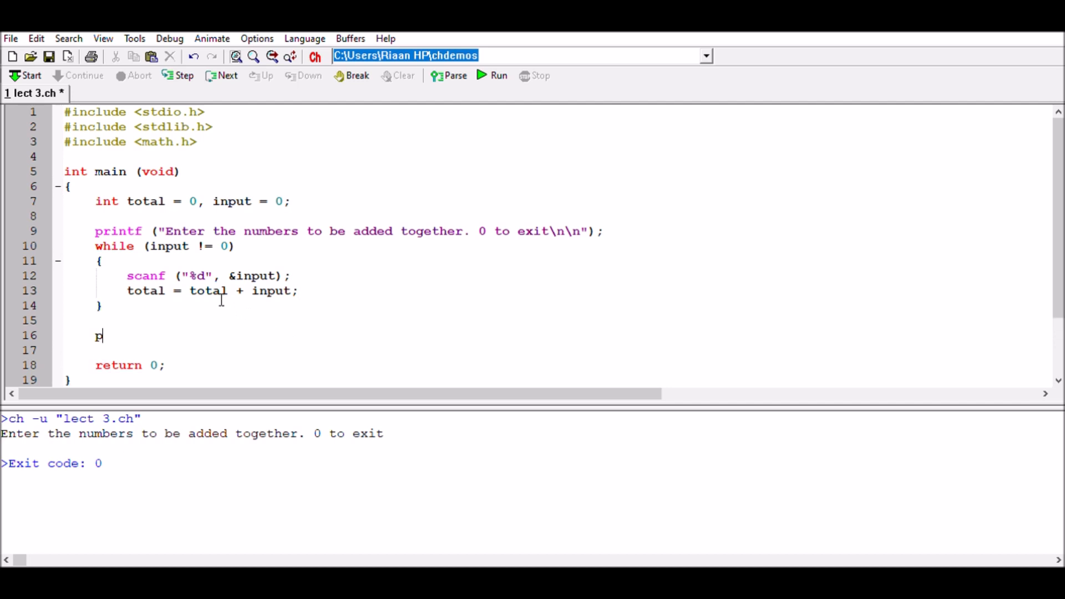
text(rintf ()
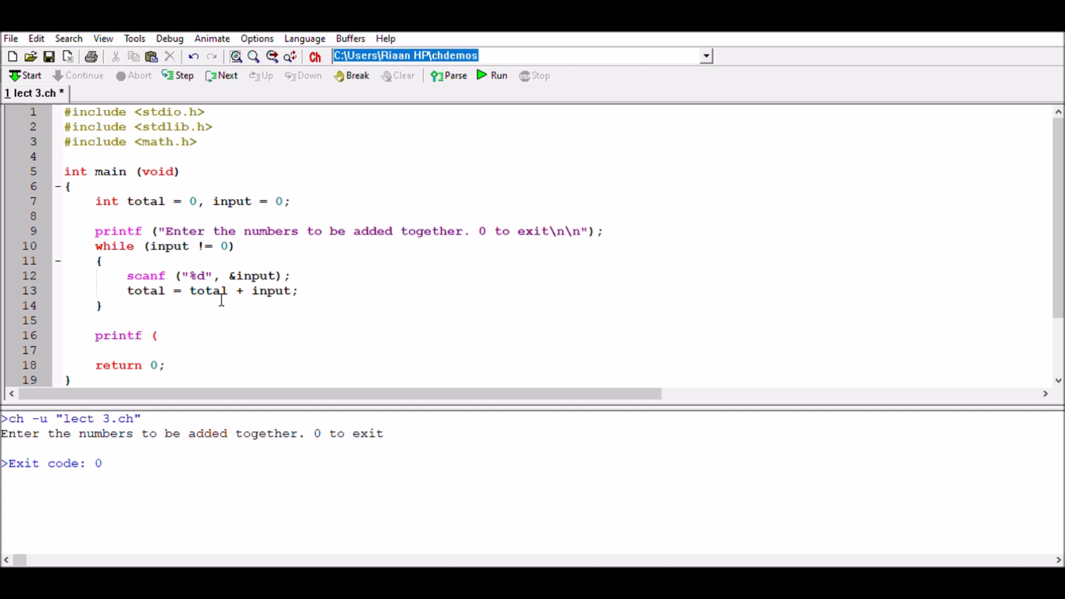
text(")
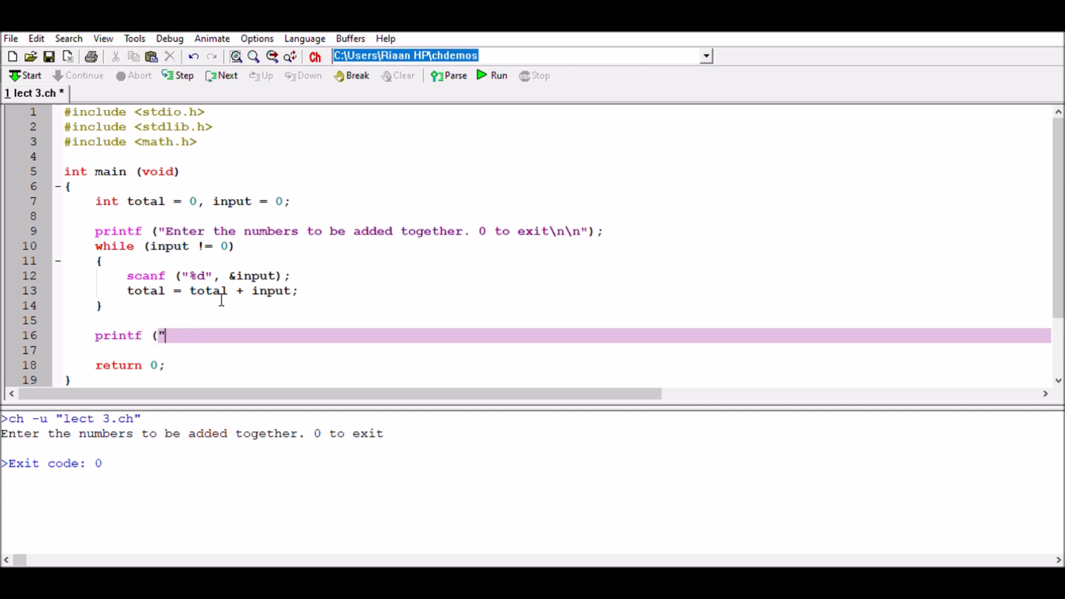
text(The total)
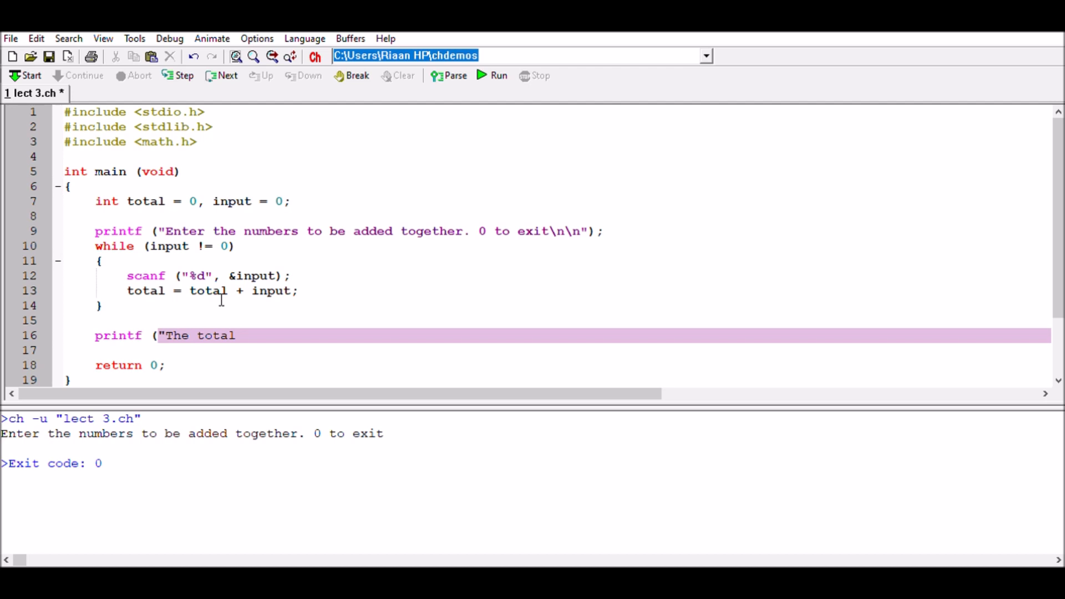
text(of the numbers added together is:)
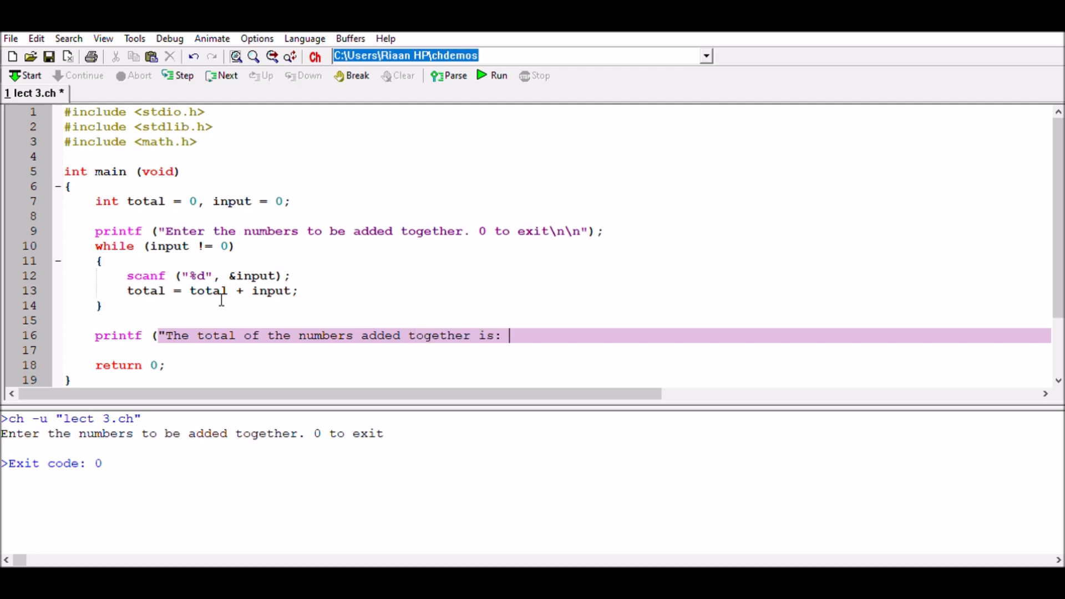
text(%d)
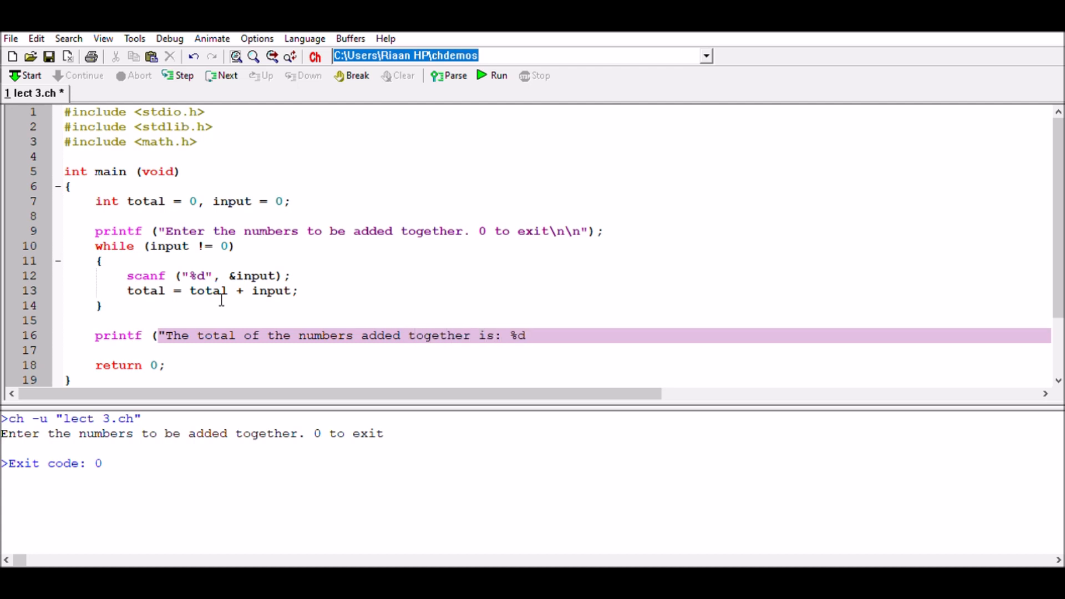
text(\n\n",)
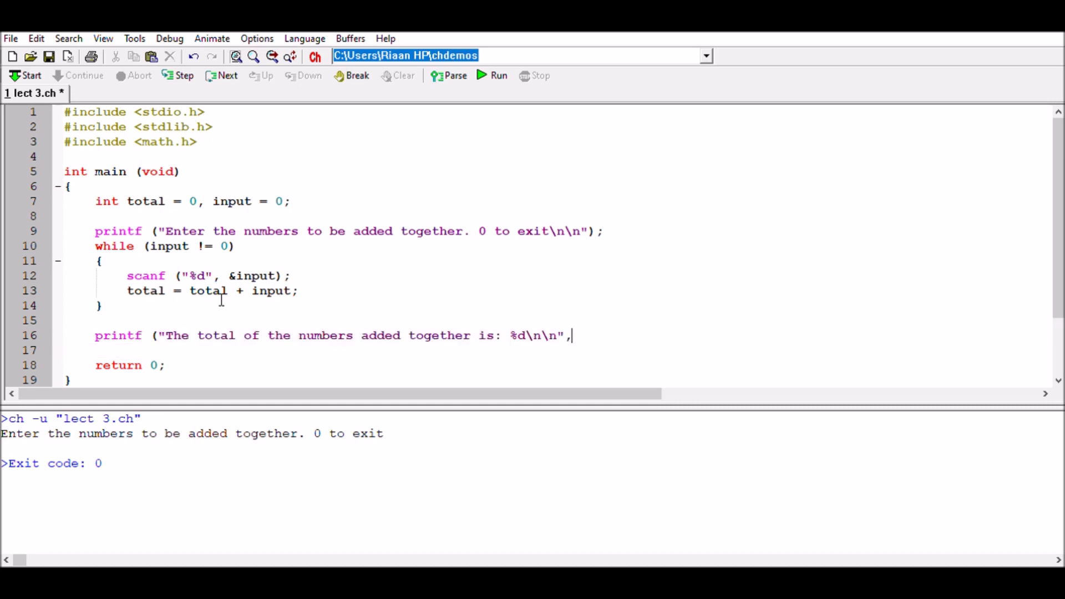
text(total)
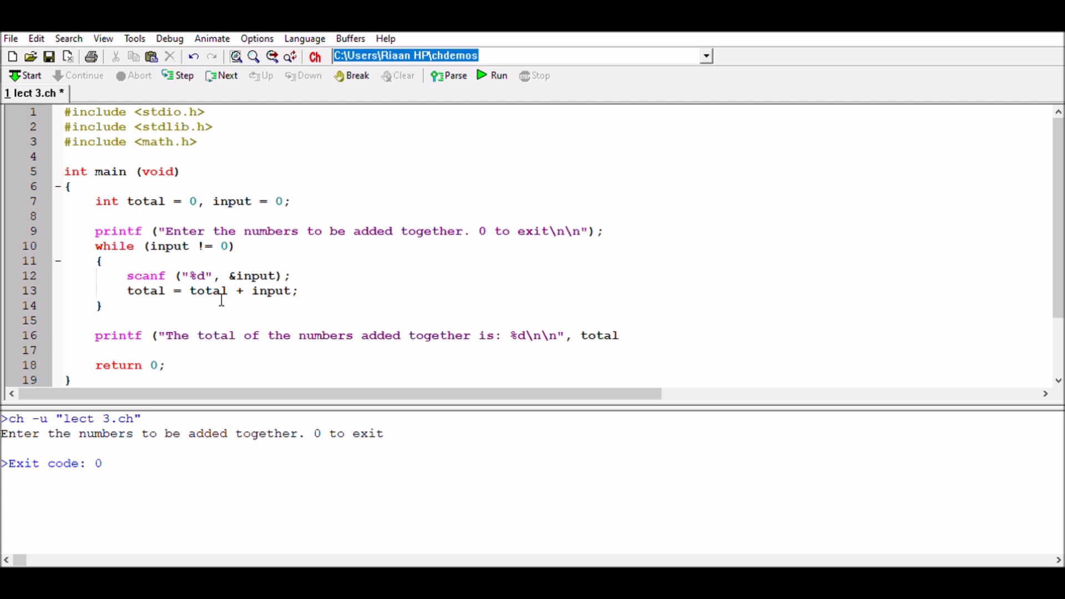
text();)
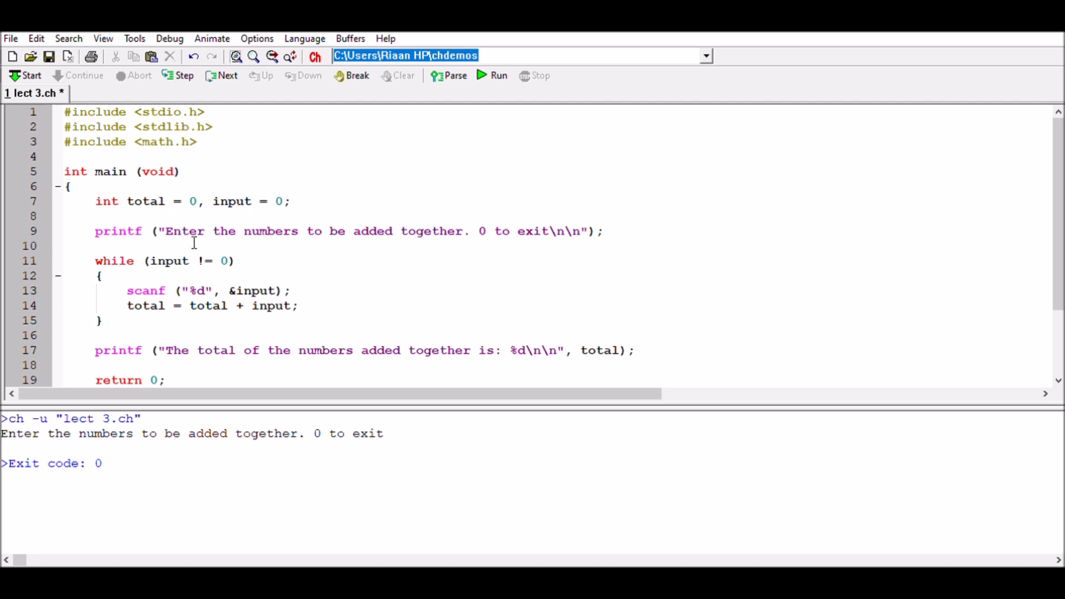
mouse_move(224, 246)
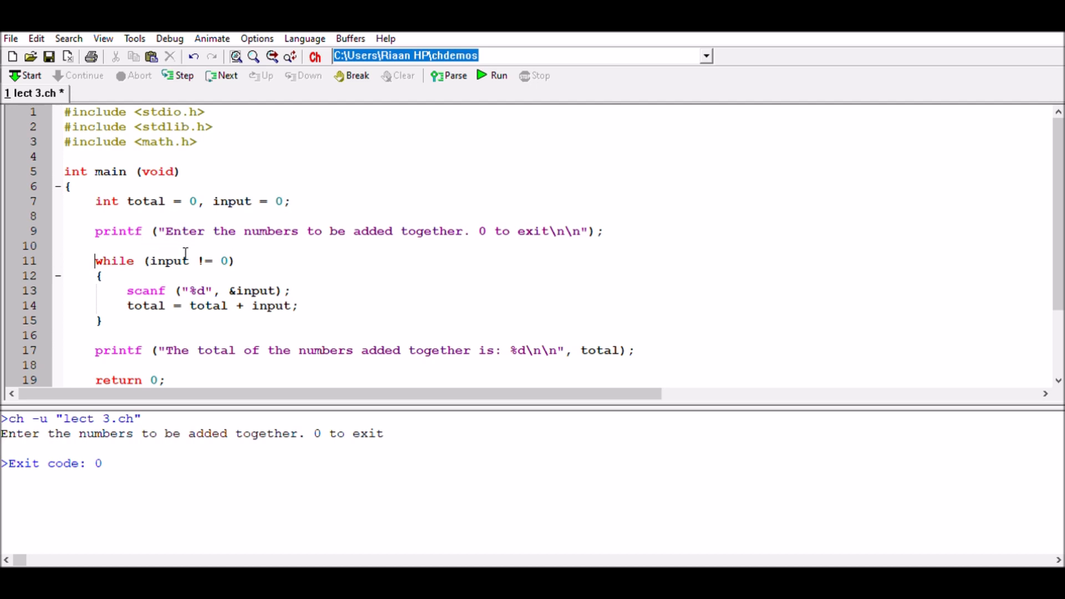
mouse_move(232, 247)
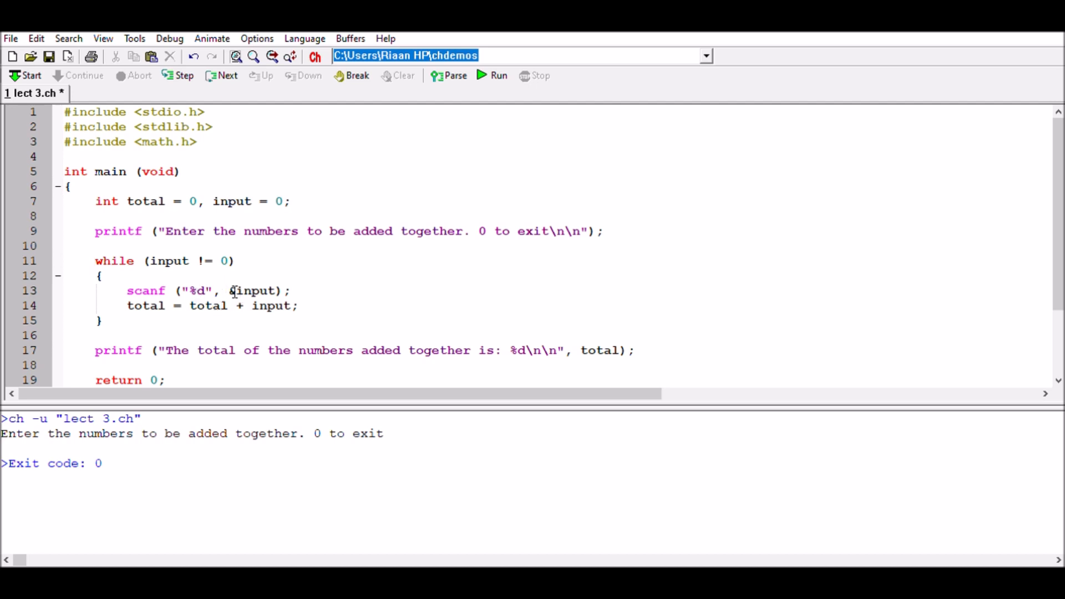
mouse_move(291, 303)
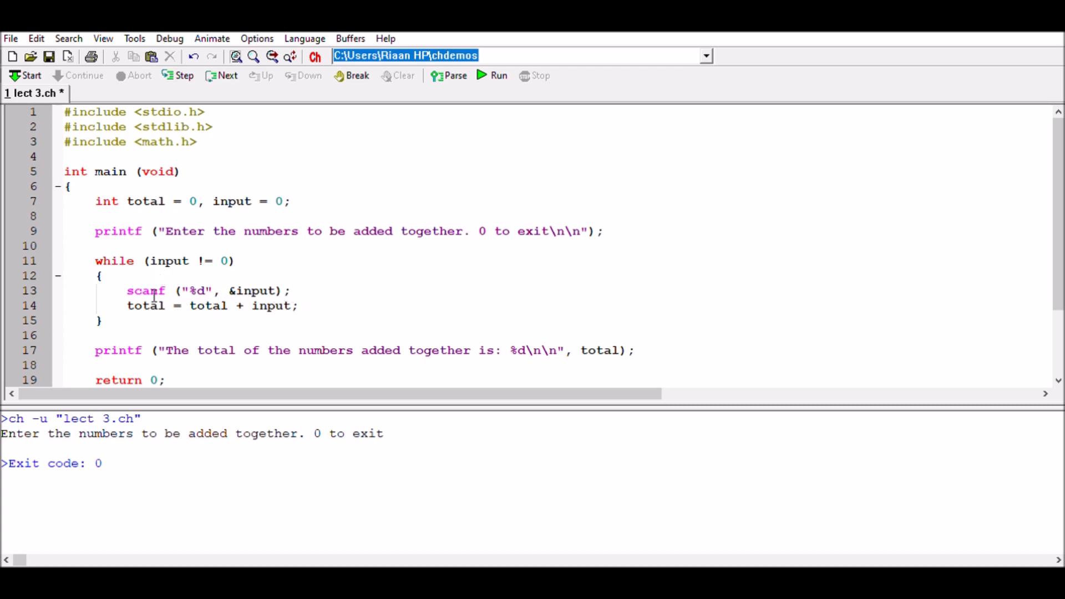
mouse_move(180, 306)
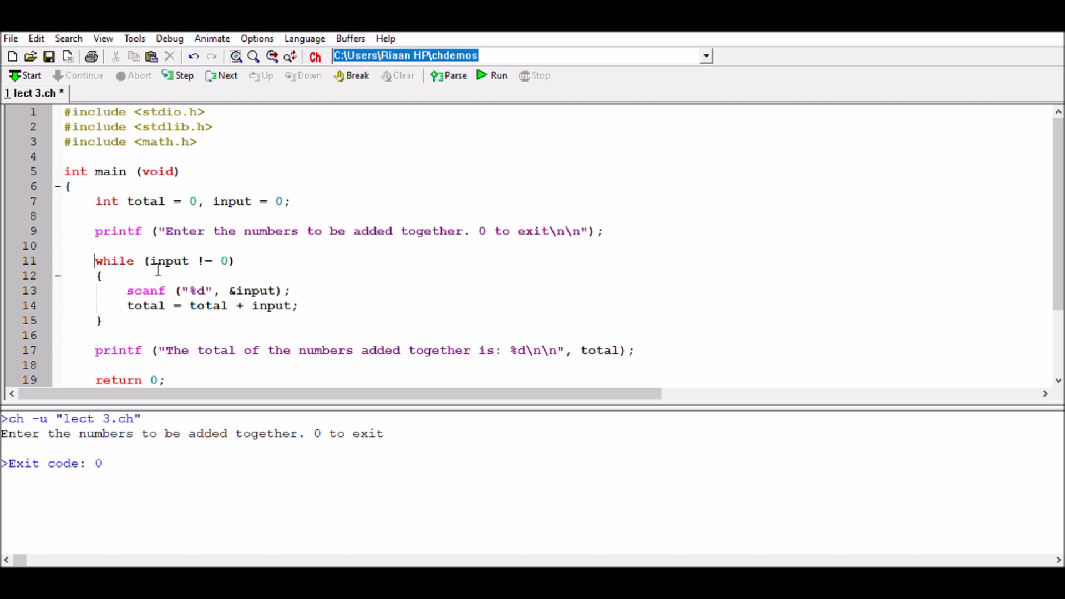
mouse_move(203, 278)
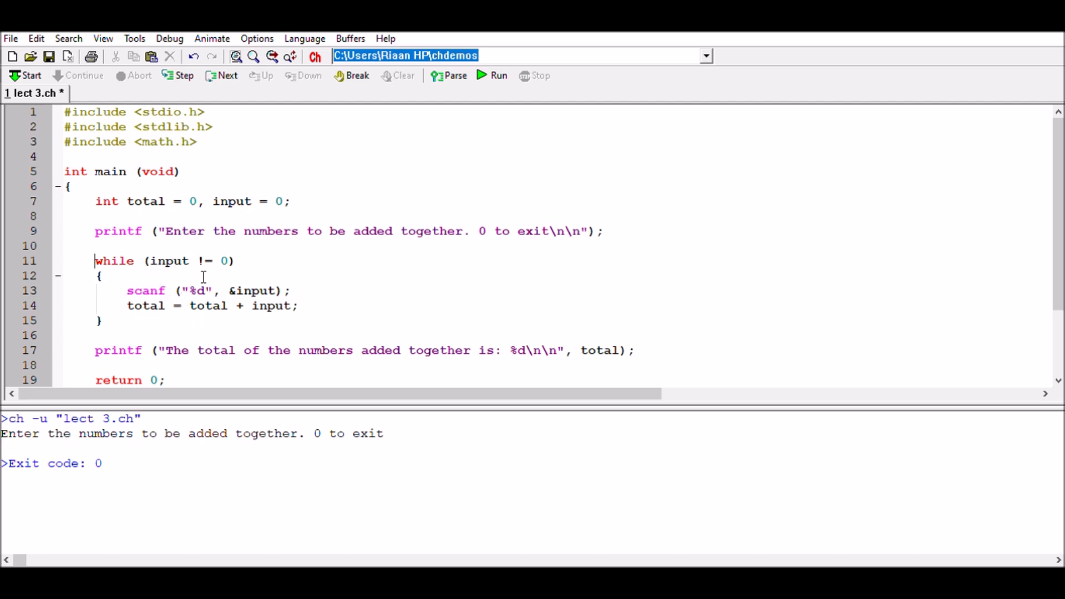
mouse_move(281, 275)
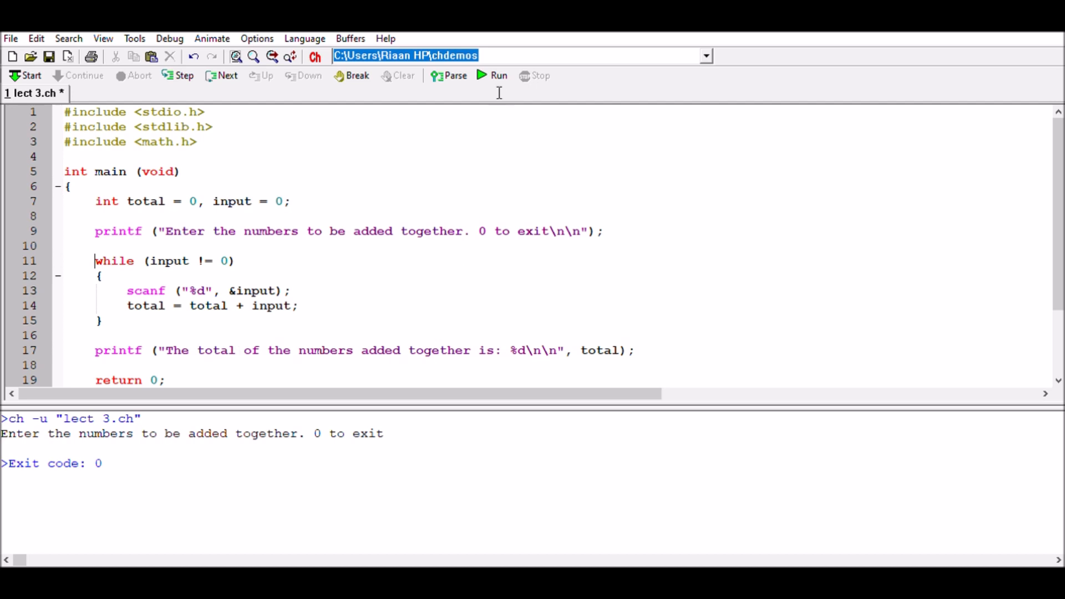
- Run the program, which reports a total of 0 without reading any numbers
click(493, 75)
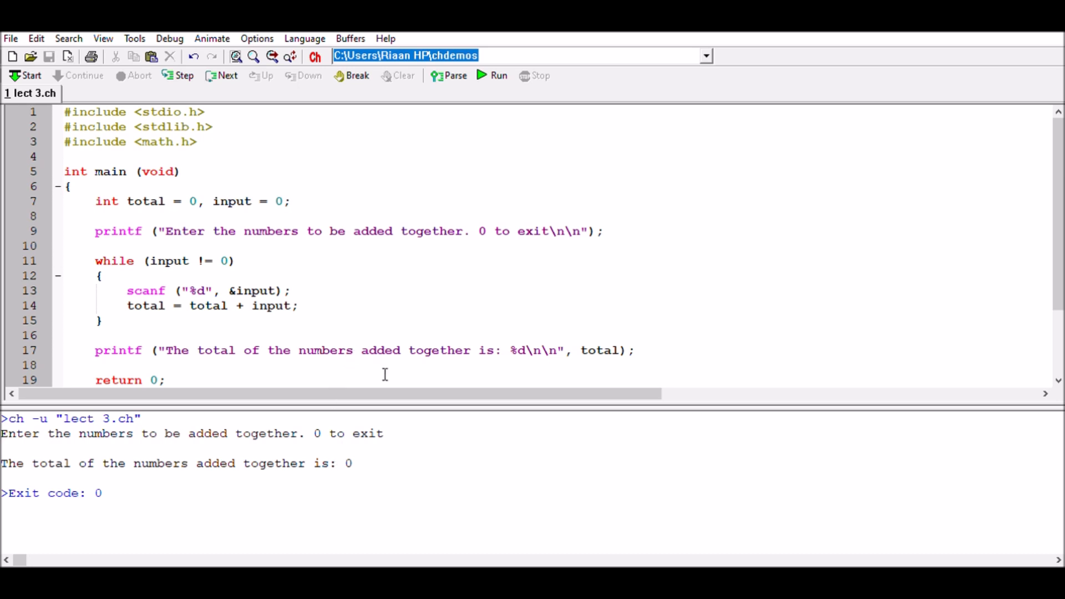
mouse_move(379, 370)
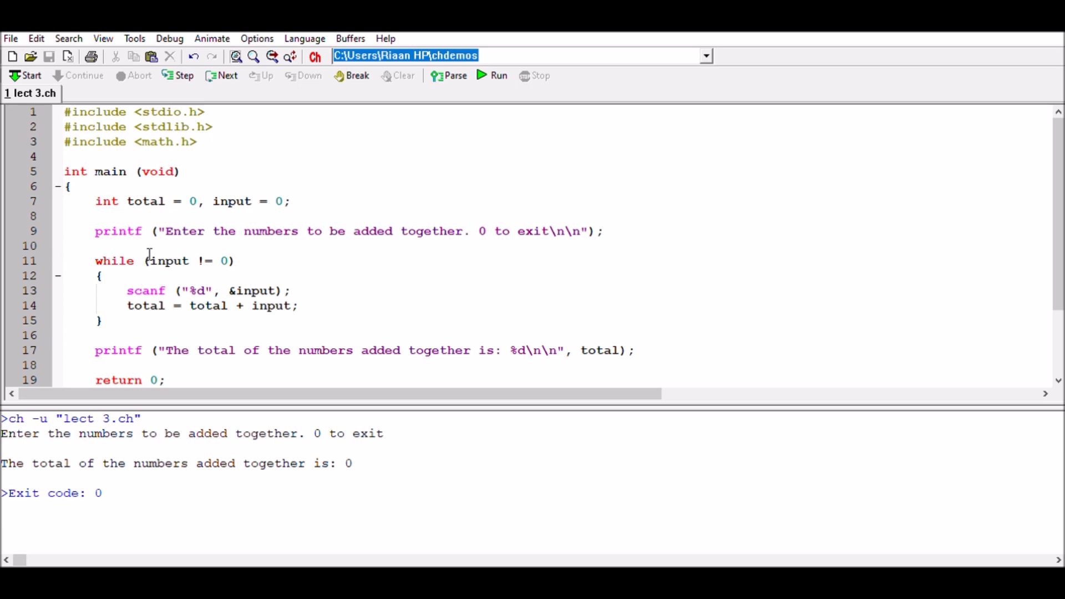
mouse_move(219, 261)
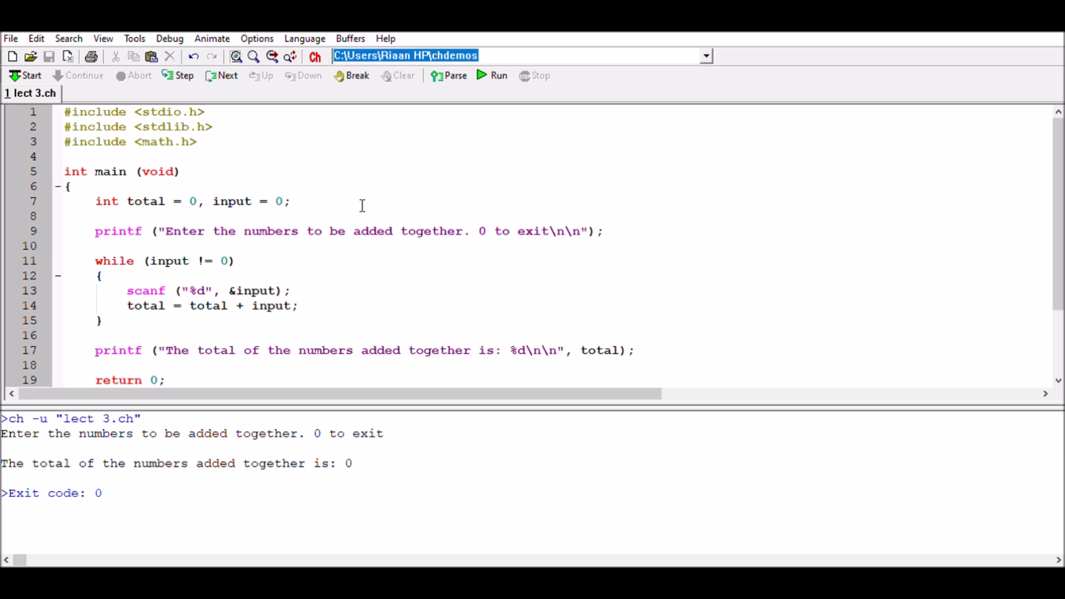
- Change the declaration so input is initialised to 5 instead of 0
text(5)
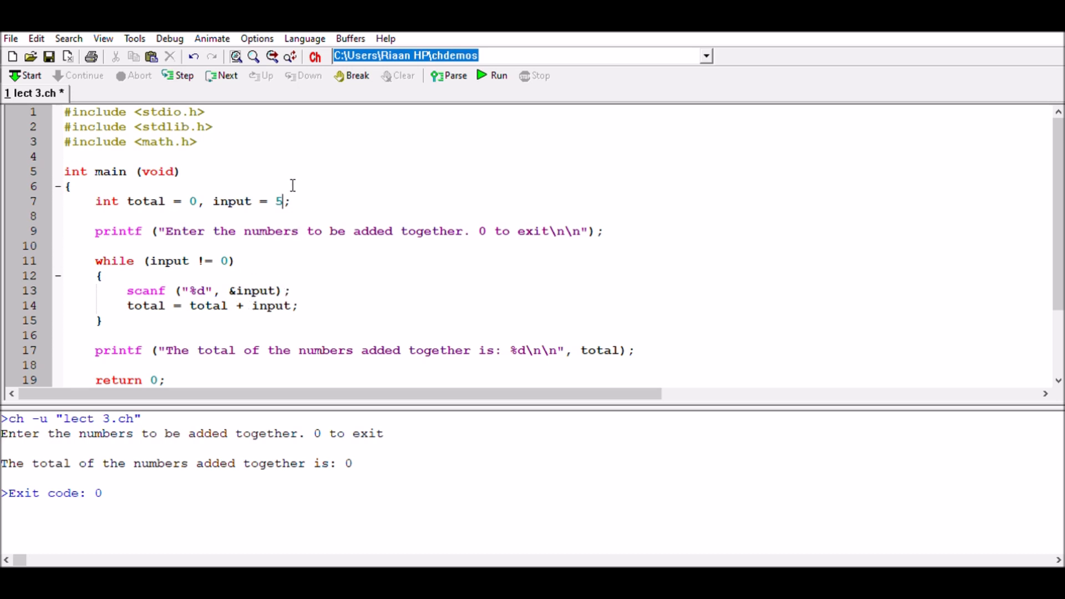
mouse_move(230, 216)
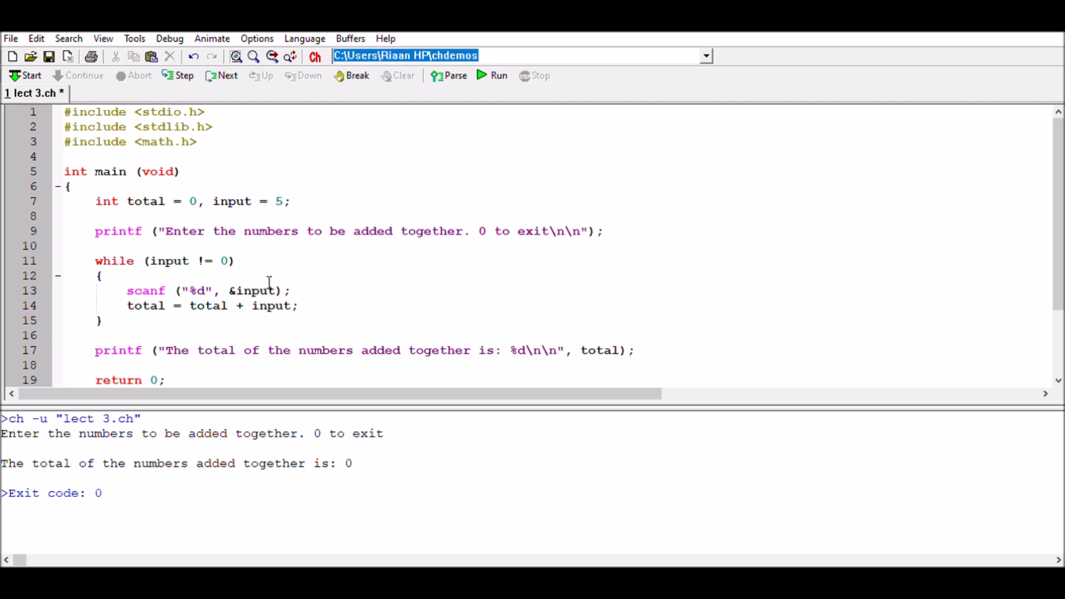
mouse_move(488, 65)
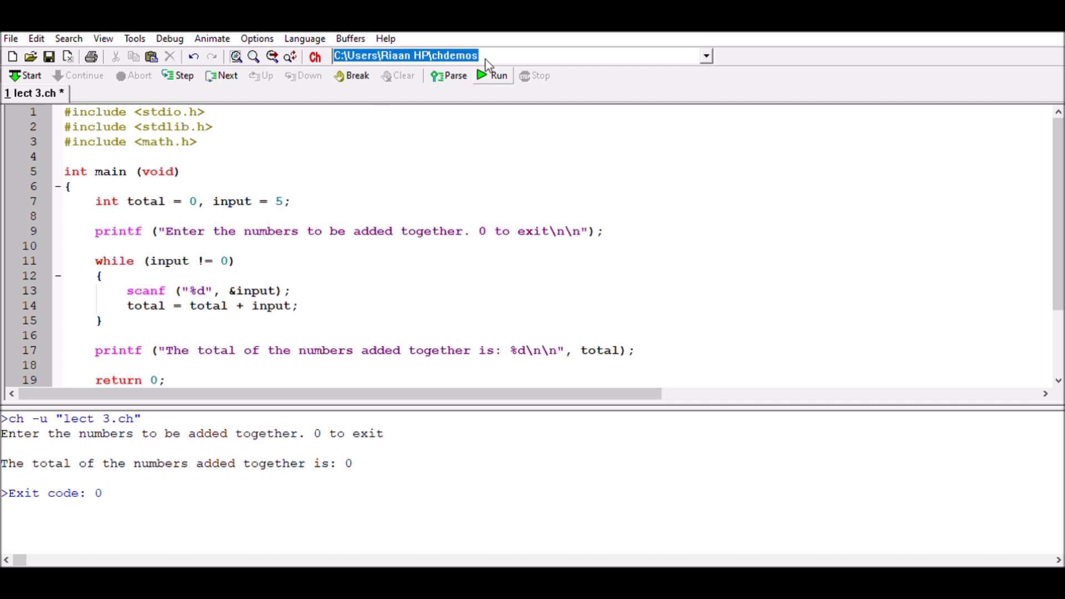
- Run the program and enter 5, 3, 6, 7 and 0 to get a total of 21
click(500, 76)
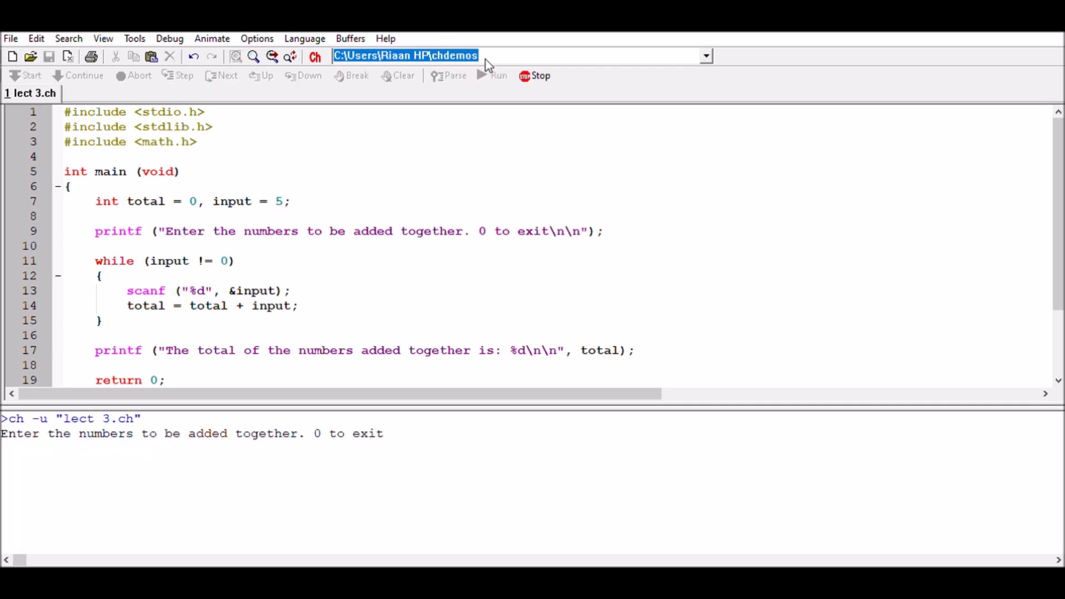
text(5)
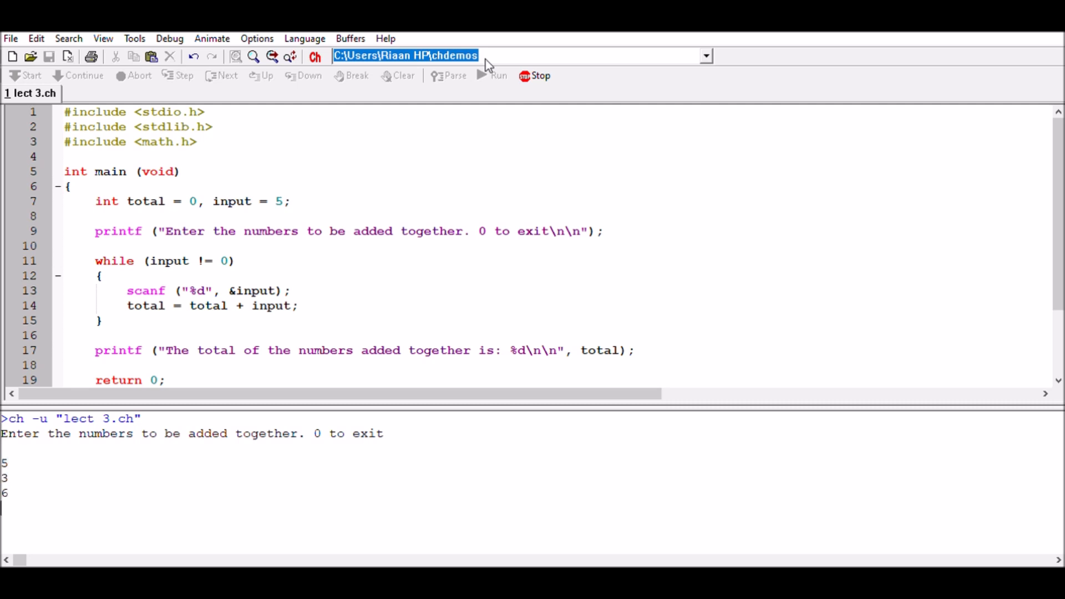
text(7)
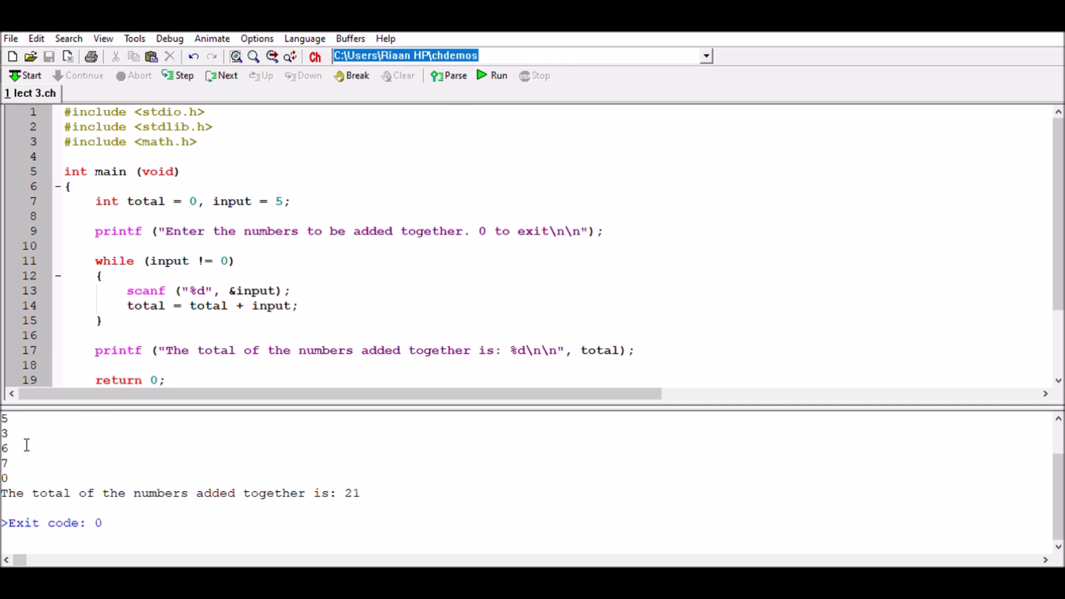
mouse_move(409, 478)
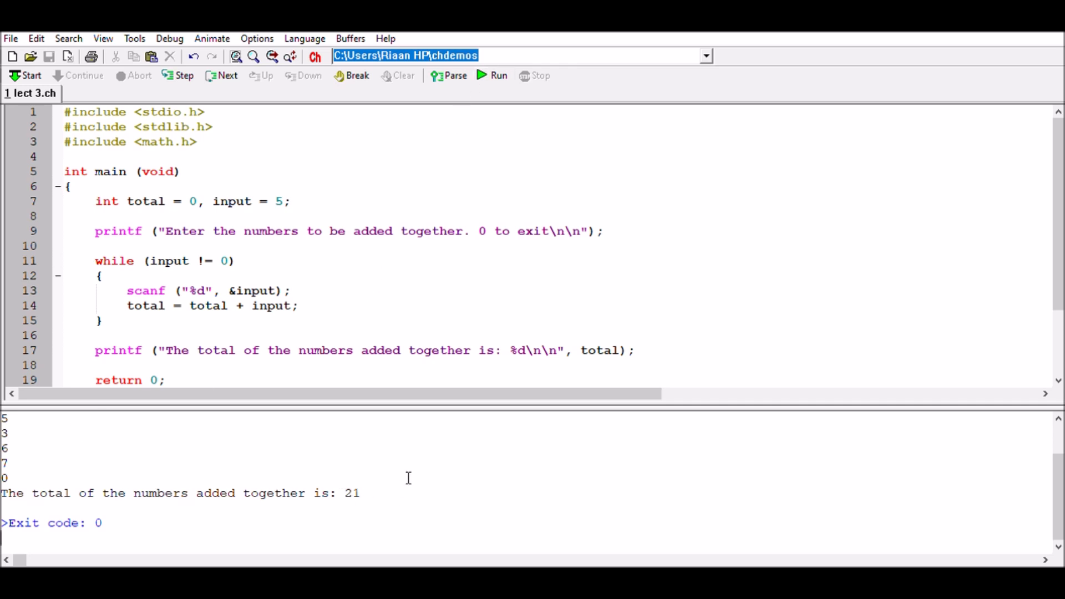
mouse_move(372, 492)
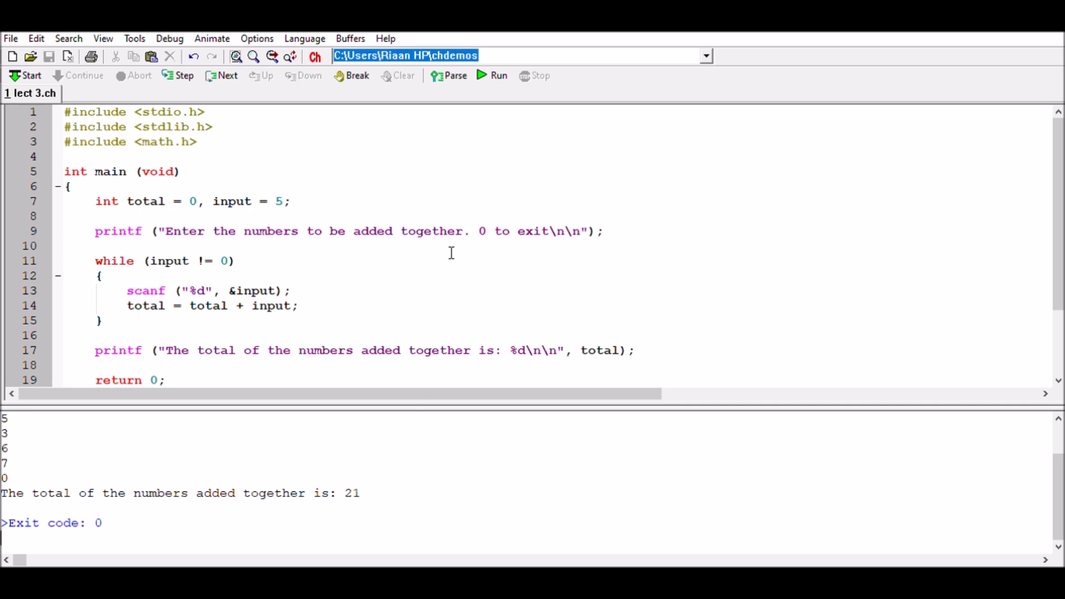
- Run the program again and enter 5, 23, 567 and 2946
click(491, 76)
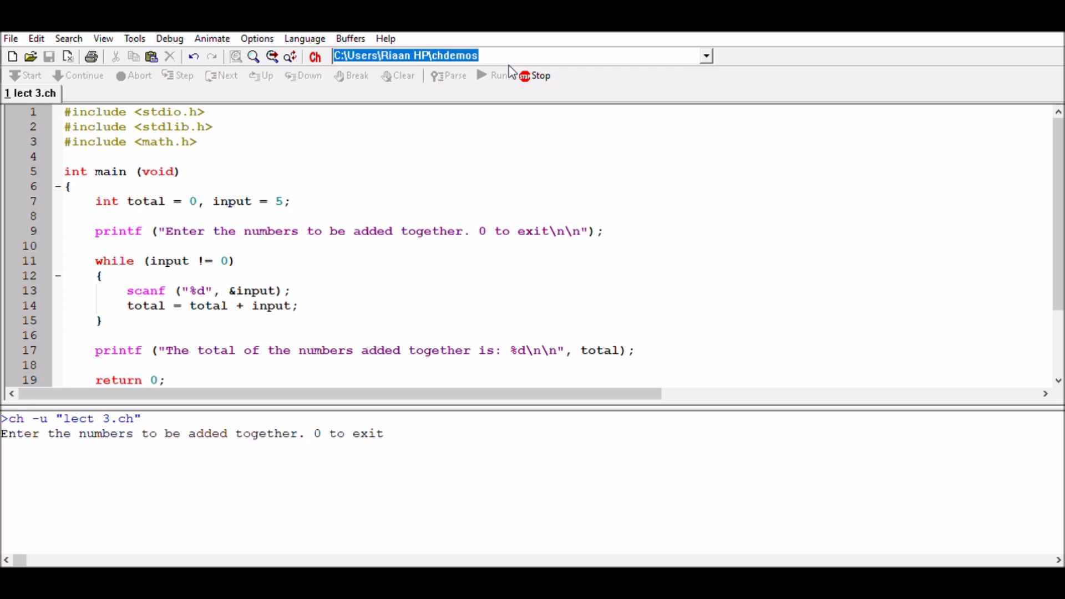
text(5)
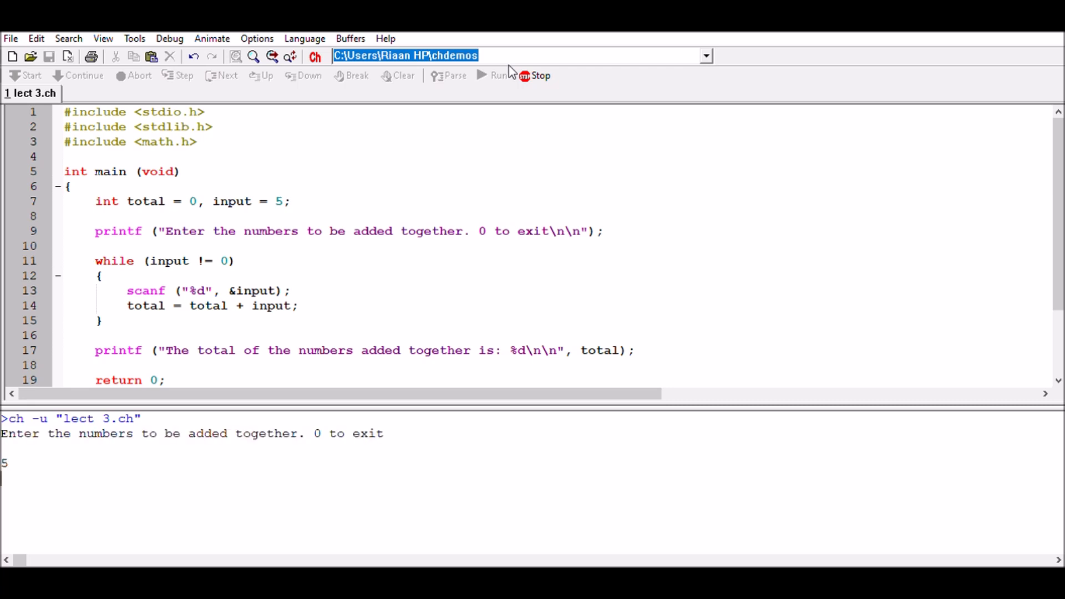
text(23)
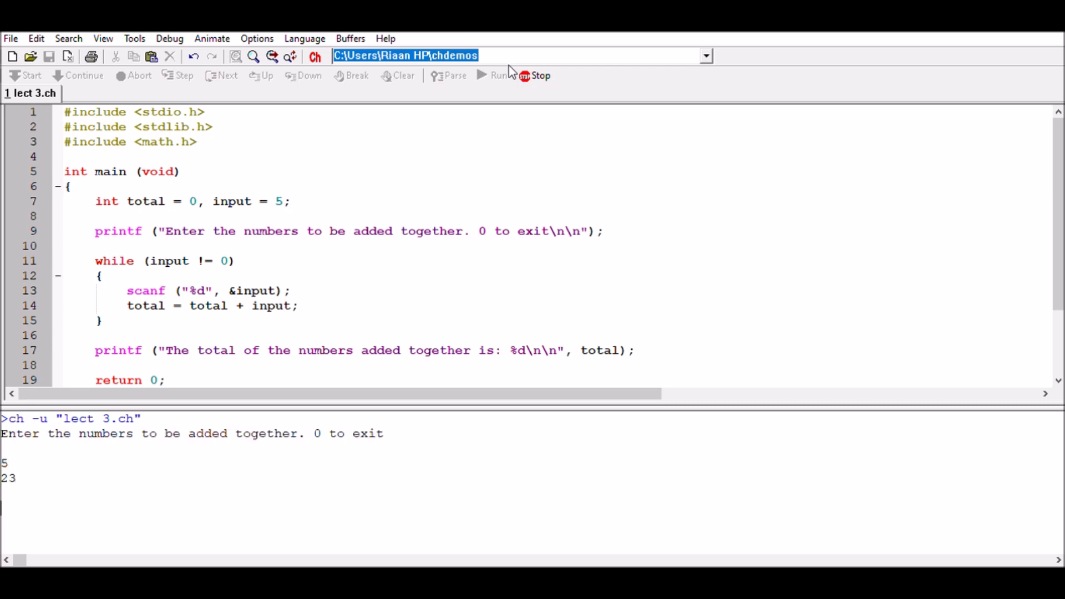
text(56)
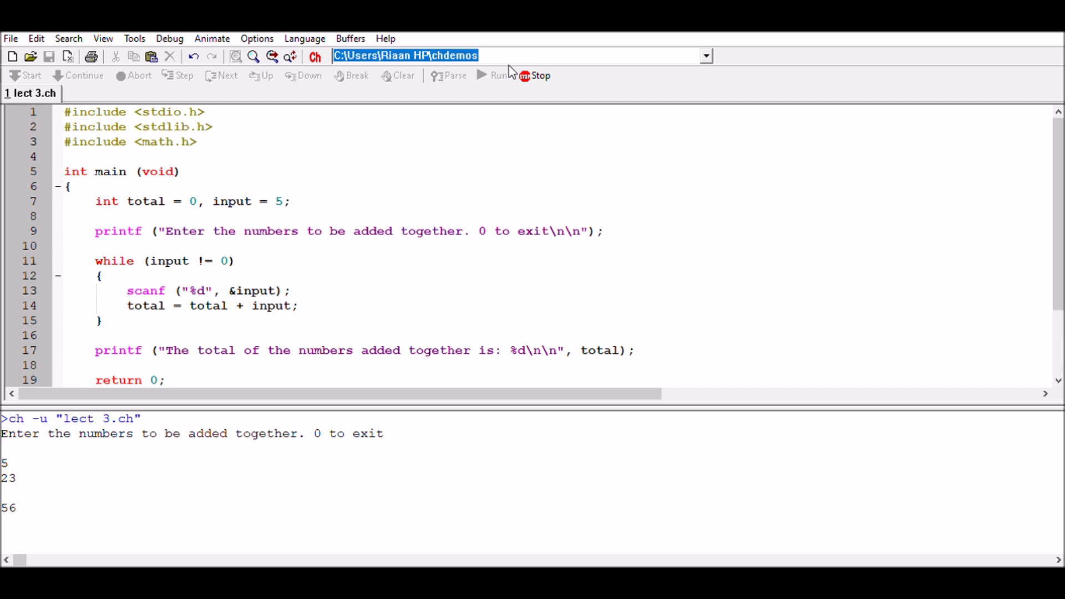
text(7)
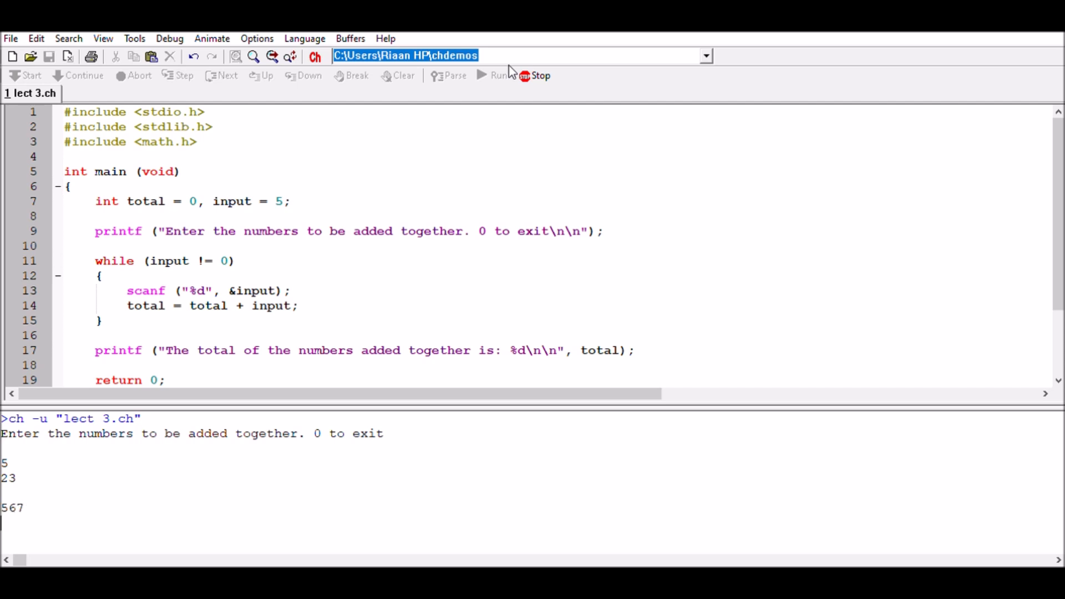
text(29)
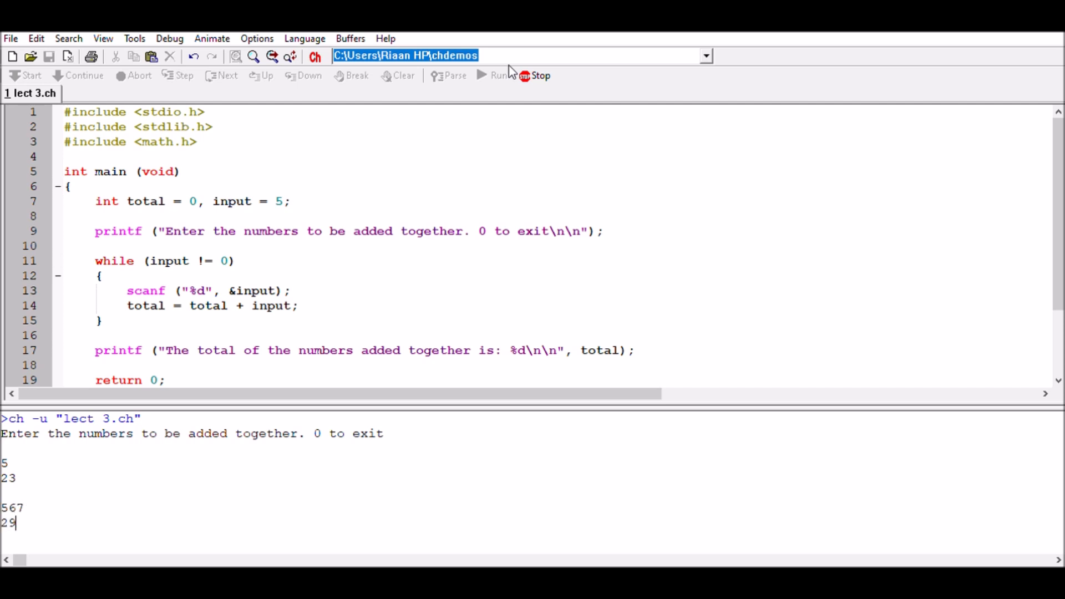
text(46)
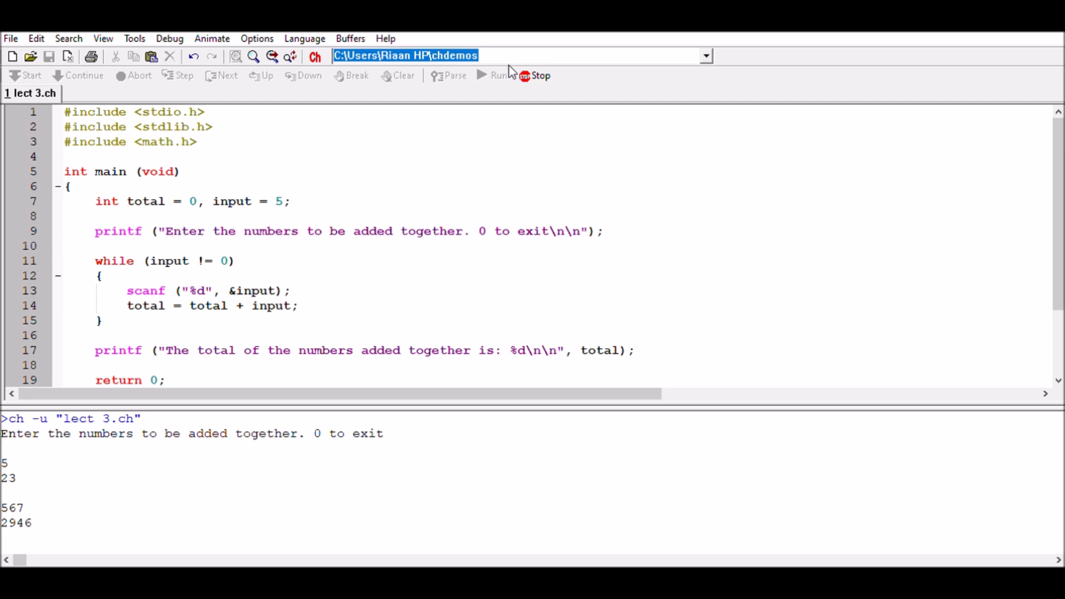
- Enter 29384, 638926, 4738294 and 0 so the total 5410145 is printed
text(2)
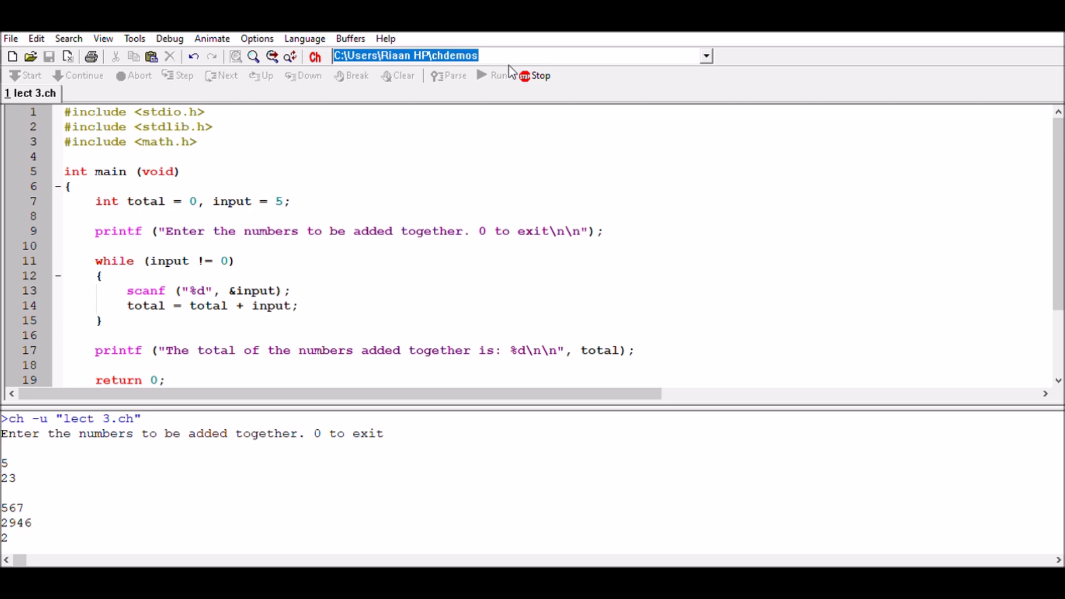
text(9384)
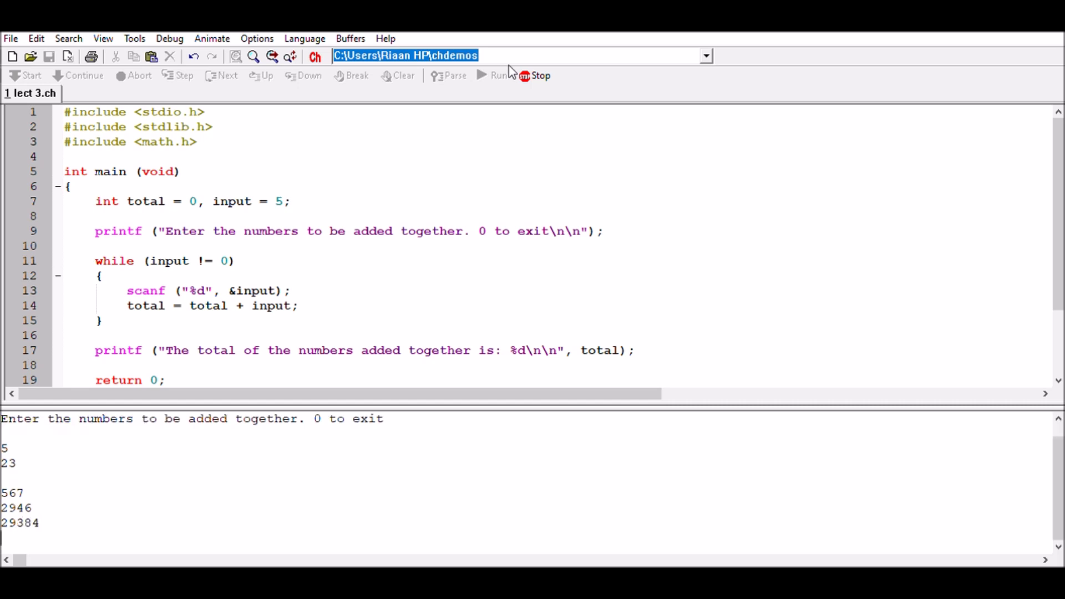
text(6)
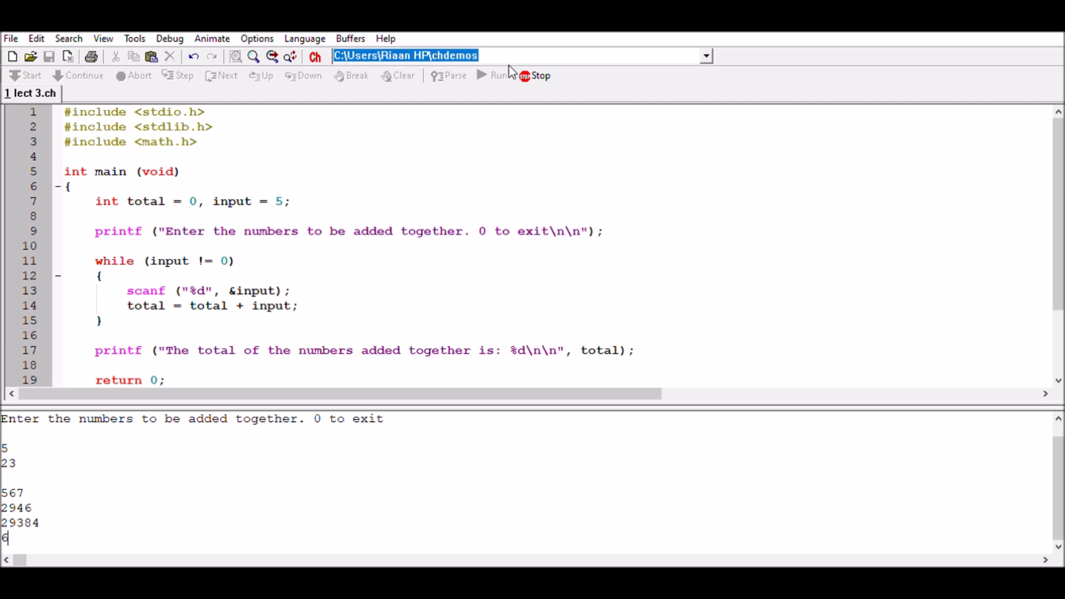
text(38)
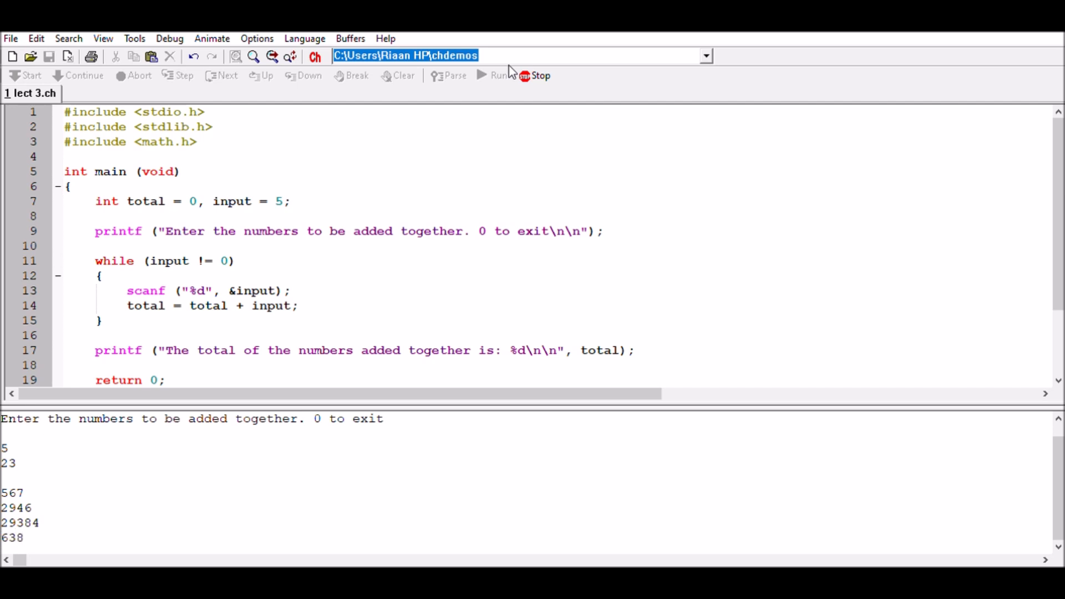
text(926)
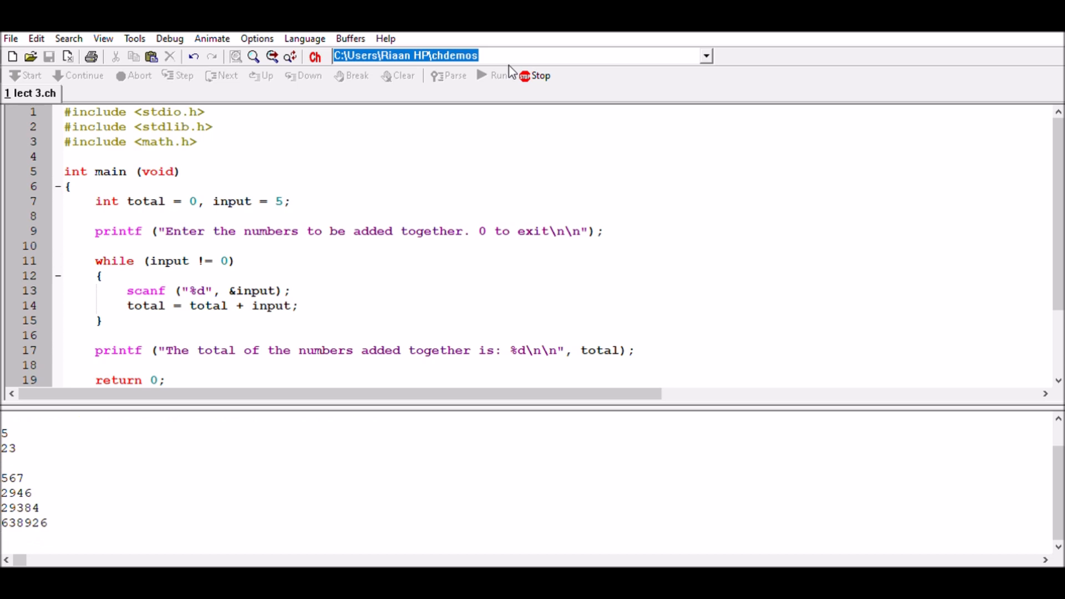
text(4)
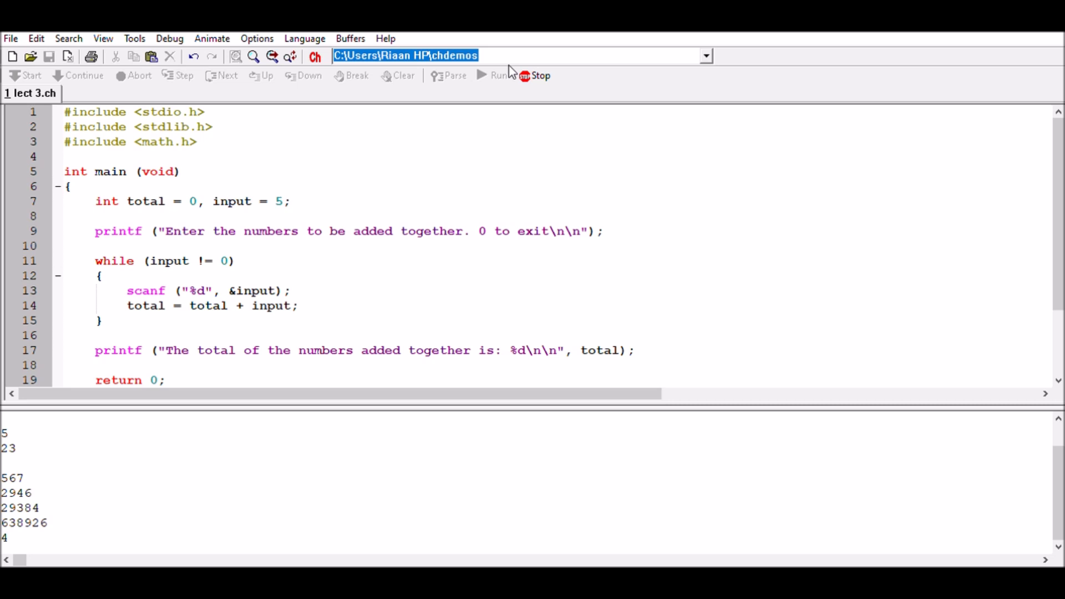
text(738294)
text(0)
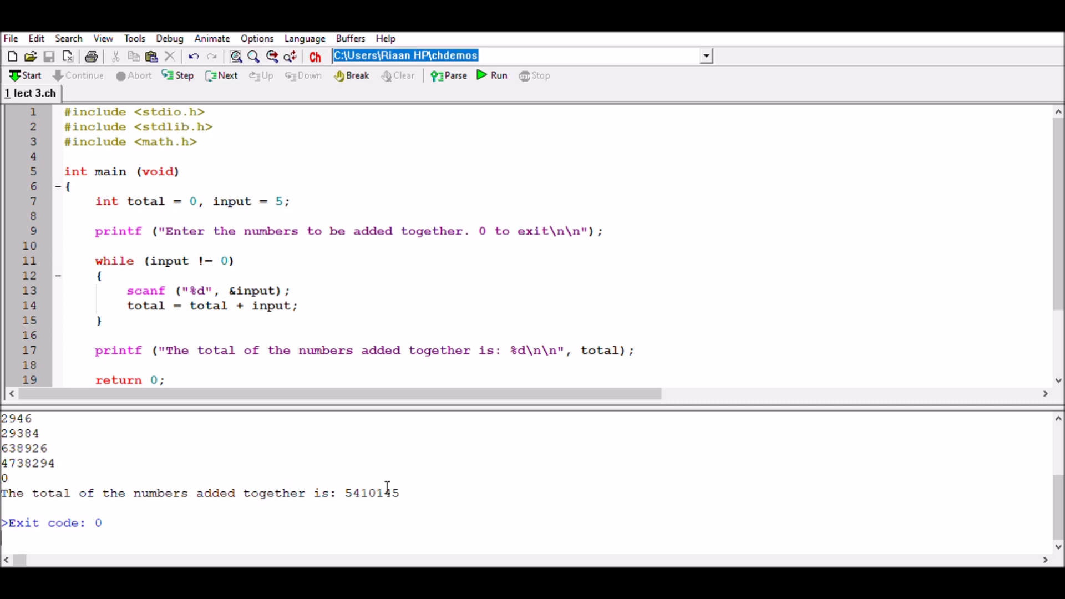
mouse_move(375, 488)
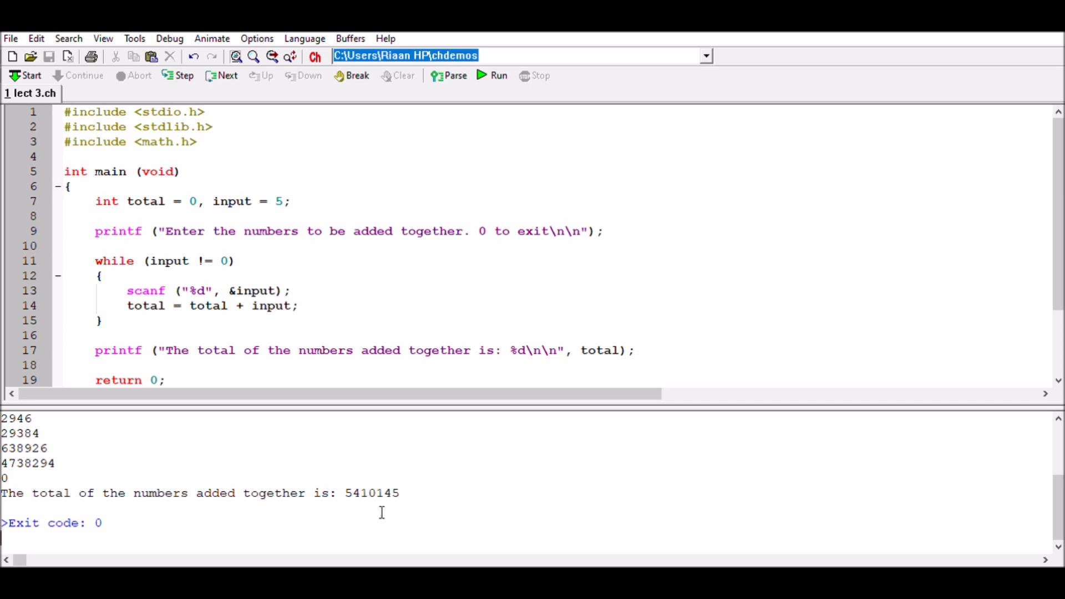
mouse_move(331, 505)
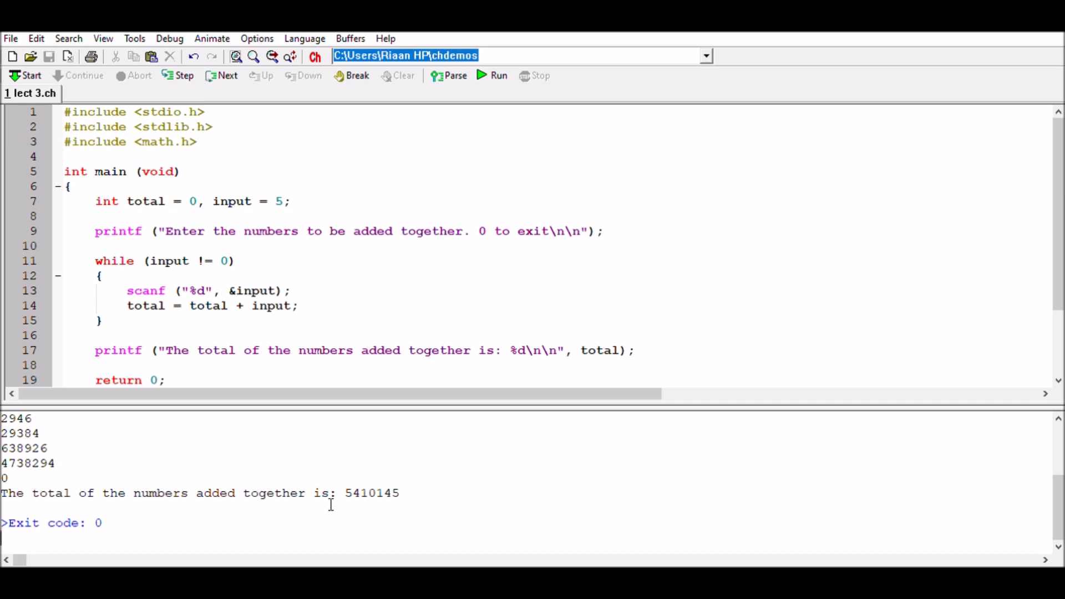
mouse_move(995, 293)
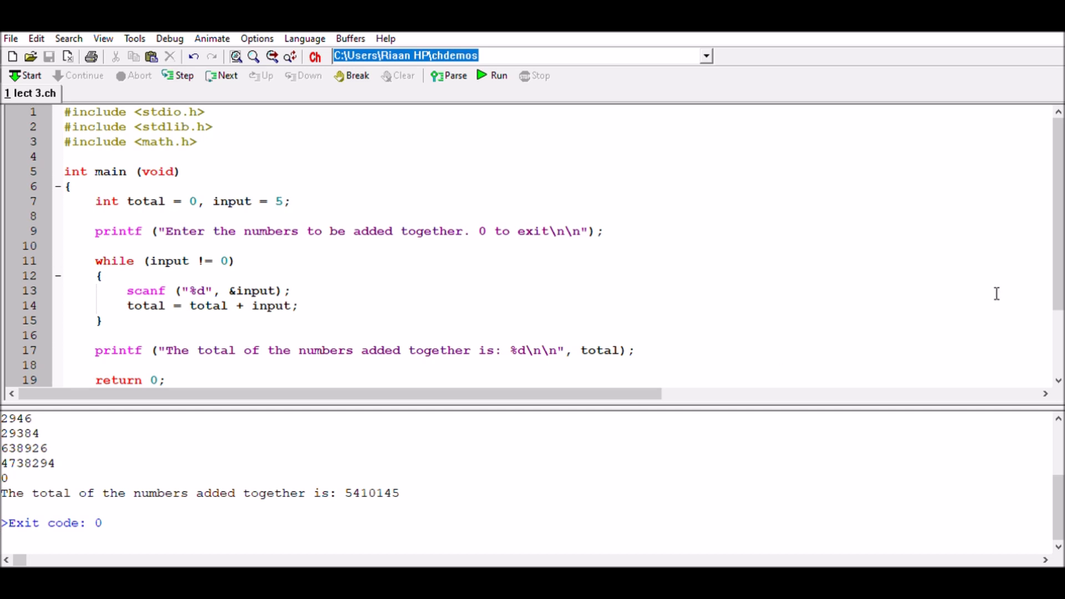
mouse_move(1058, 244)
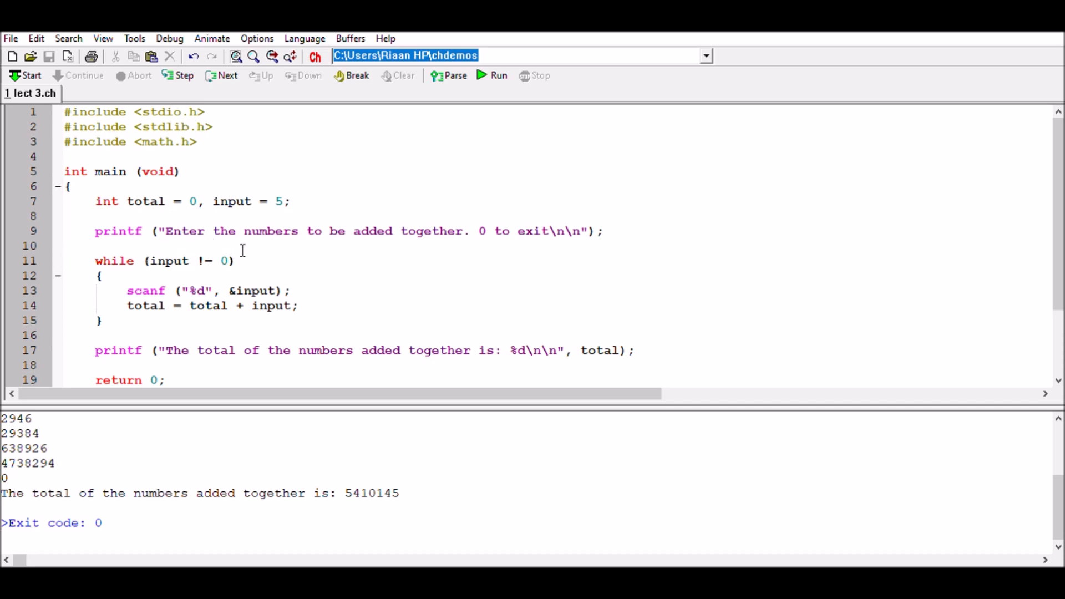
mouse_move(188, 265)
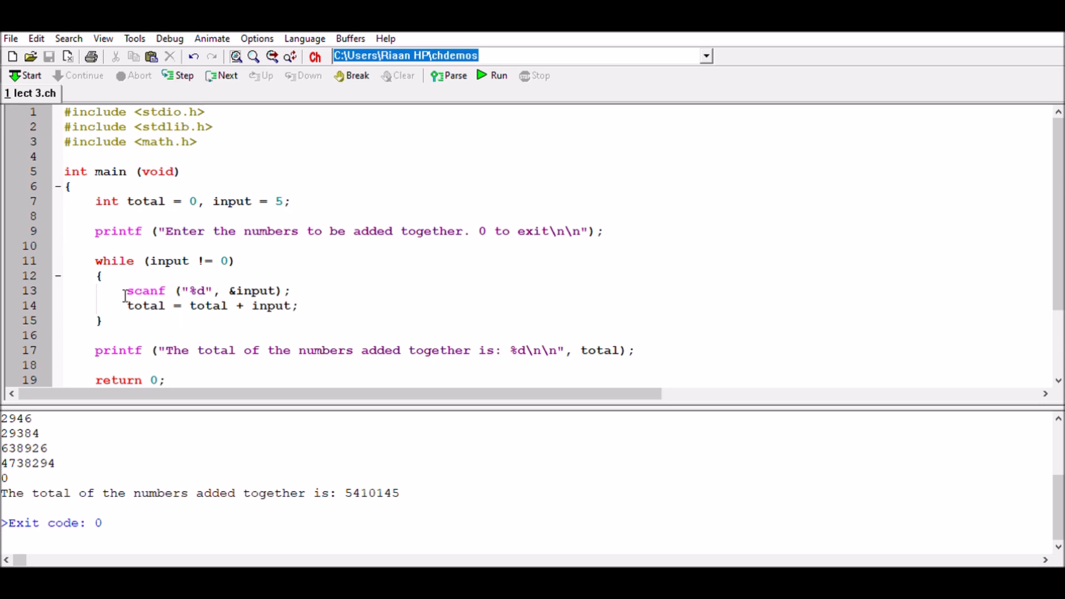
mouse_move(93, 260)
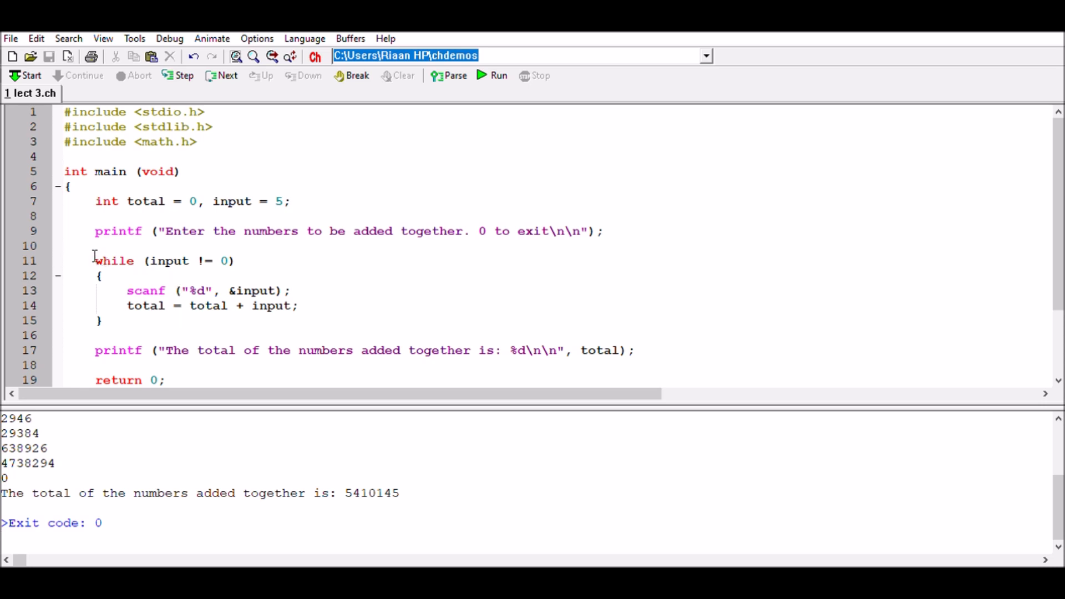
mouse_move(150, 245)
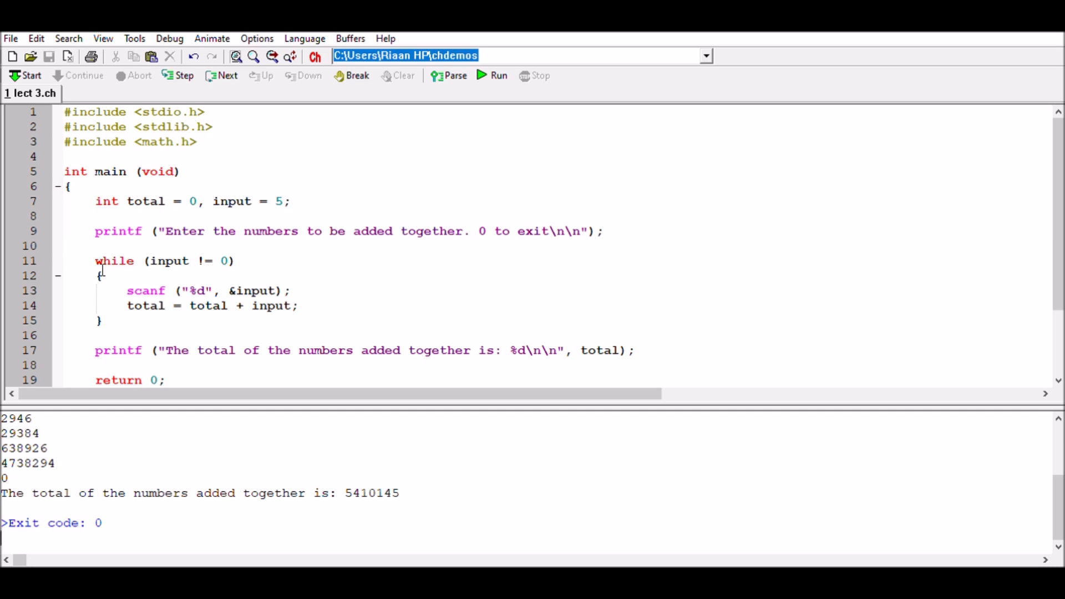
mouse_move(116, 335)
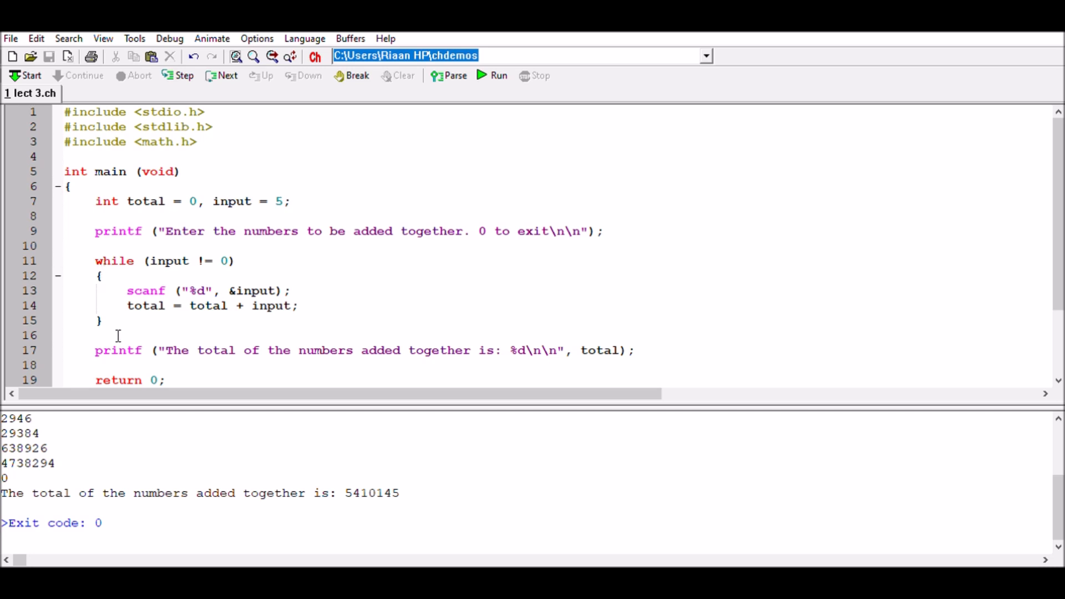
mouse_move(180, 310)
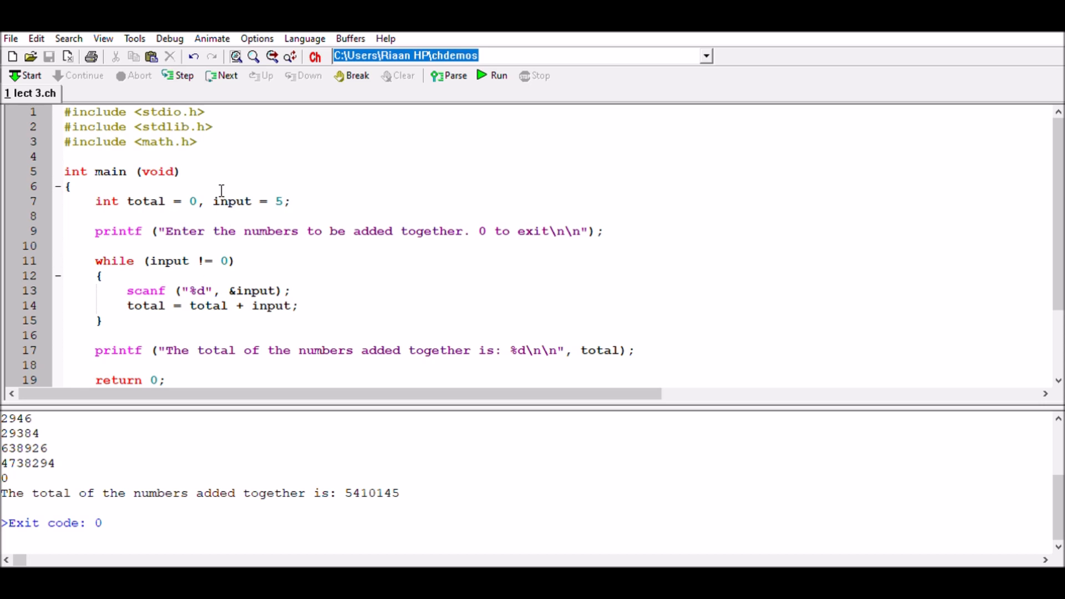
mouse_move(262, 198)
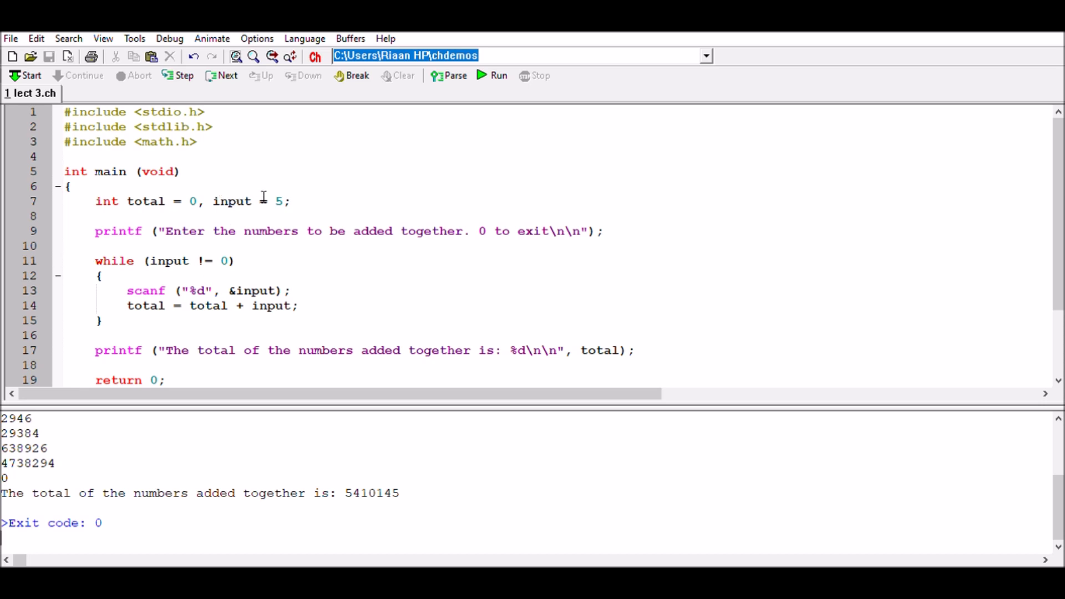
mouse_move(238, 276)
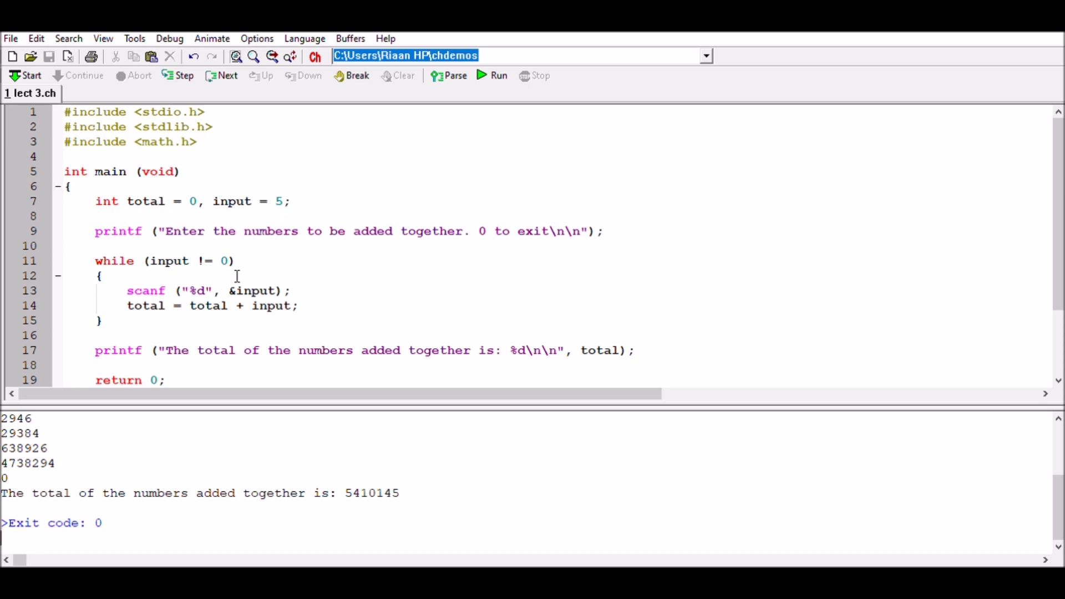
mouse_move(241, 259)
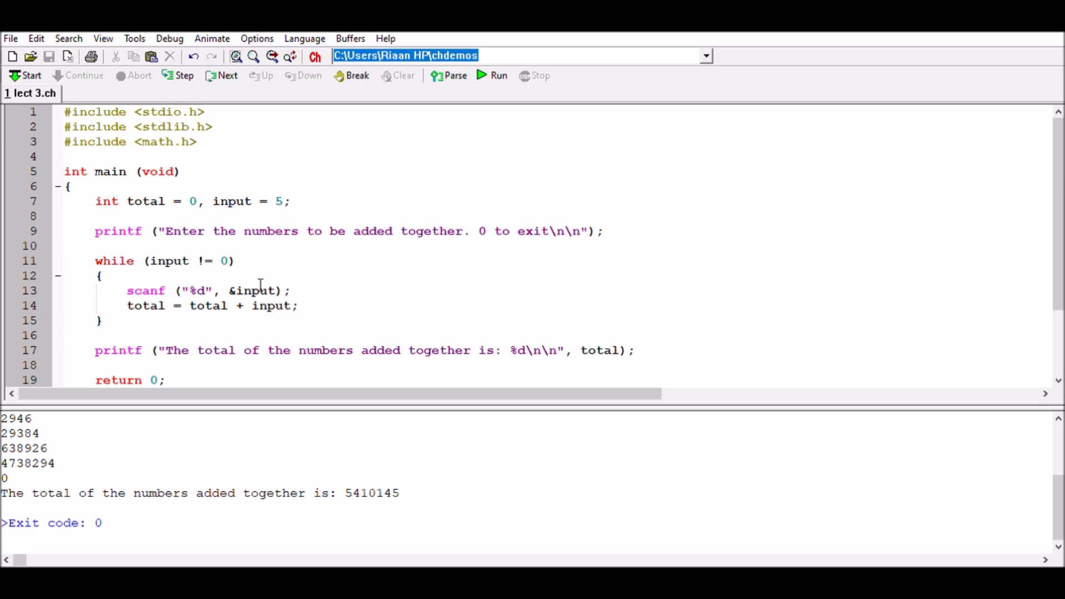
mouse_move(270, 306)
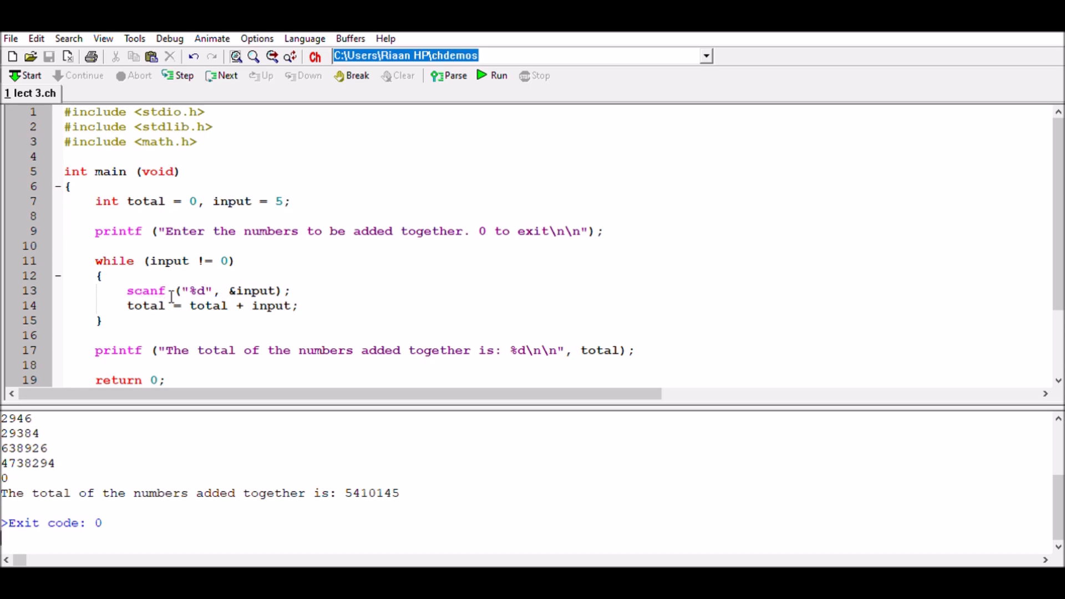
mouse_move(330, 242)
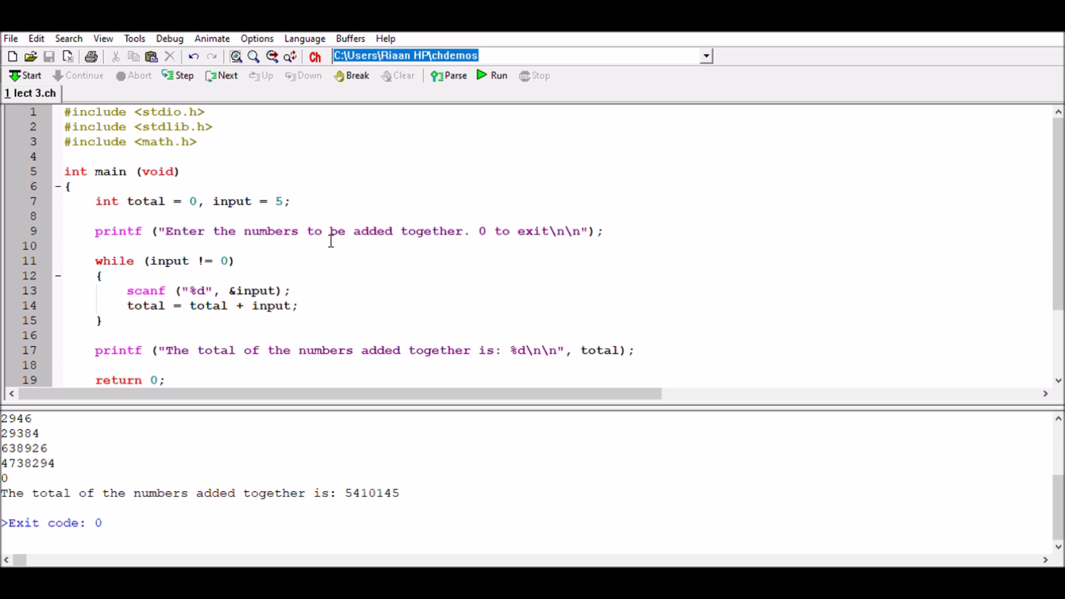